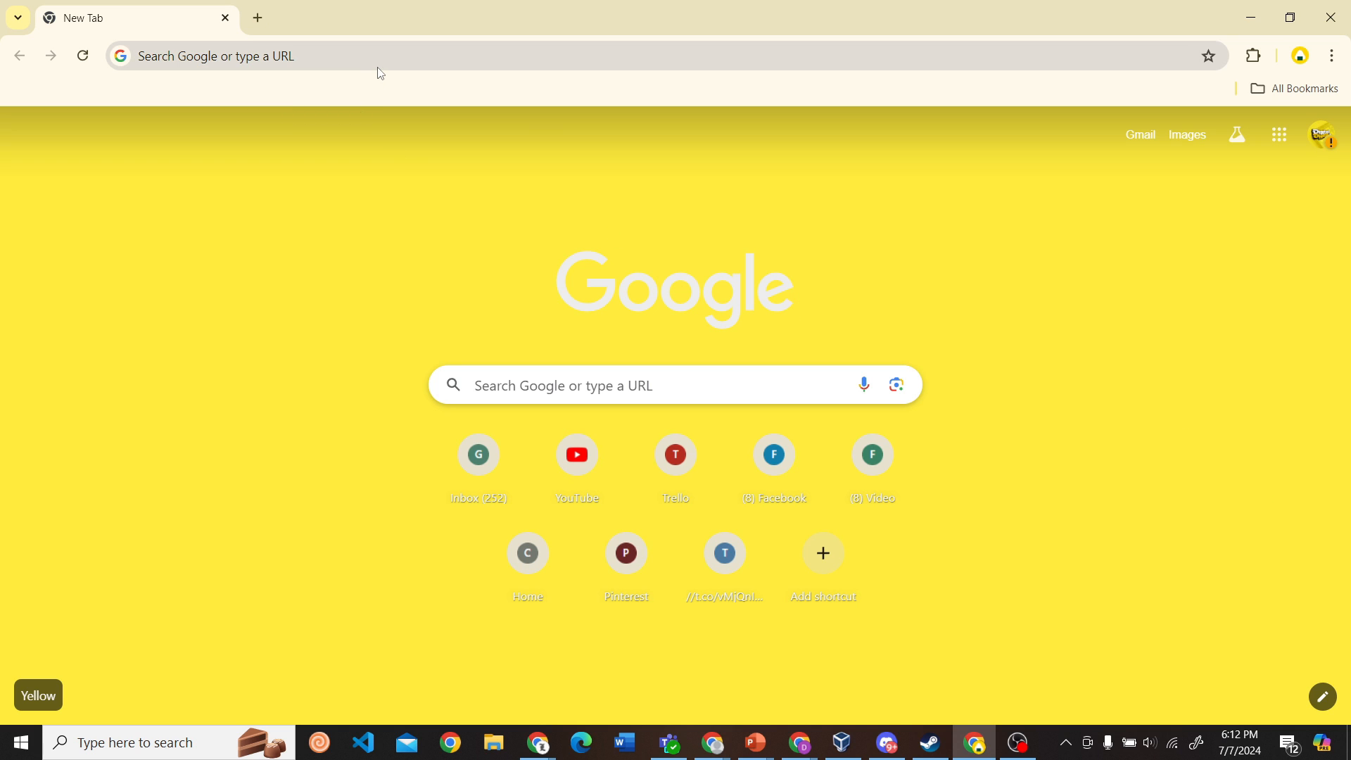
Step: Try steam as an address, then search Google for steam in a new tab
text(steam)
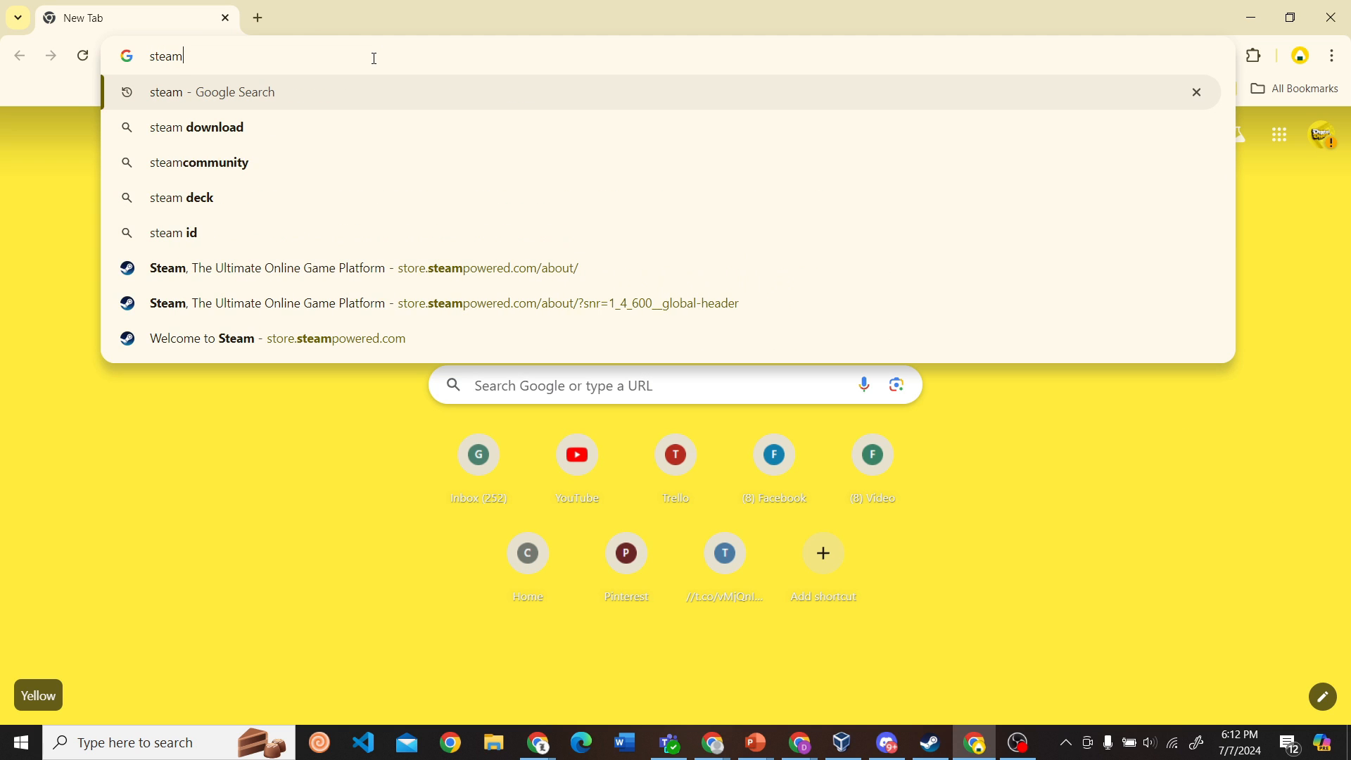
key(Return)
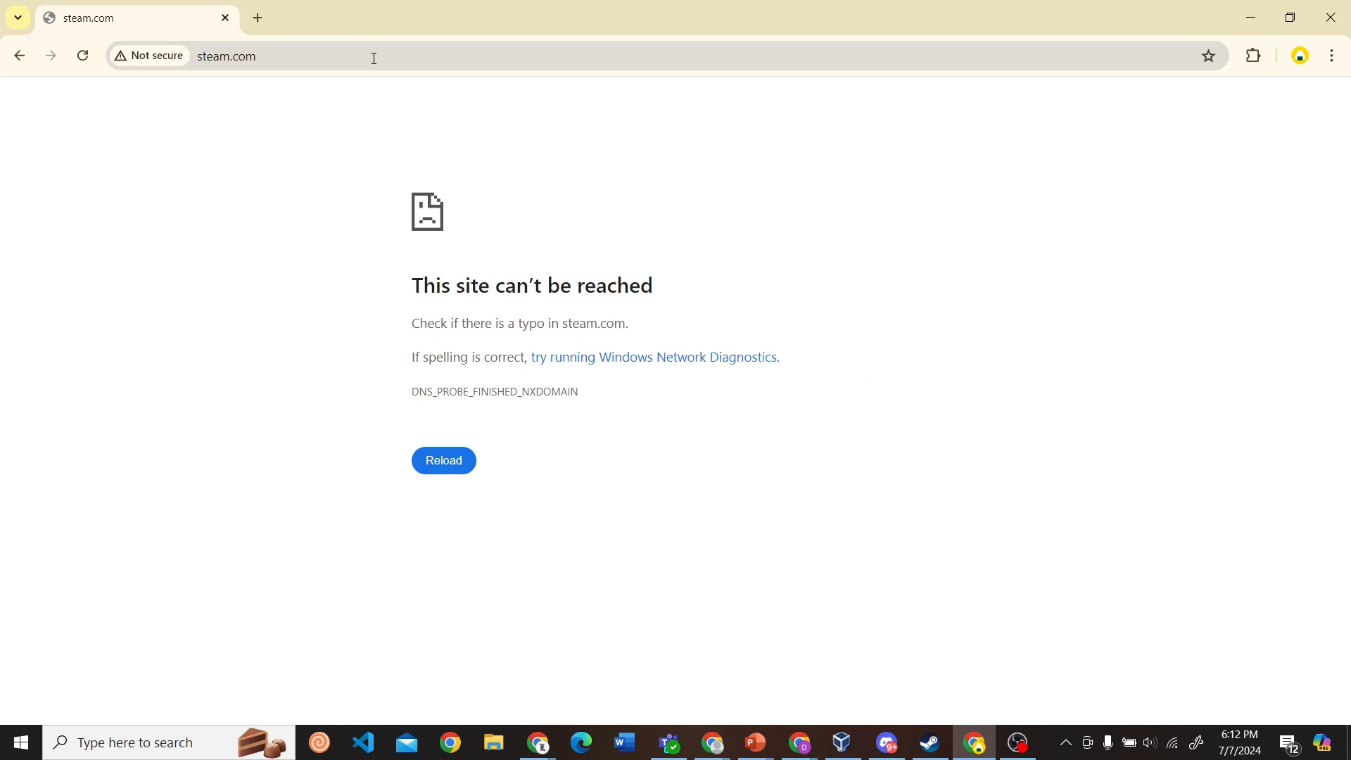
click(465, 17)
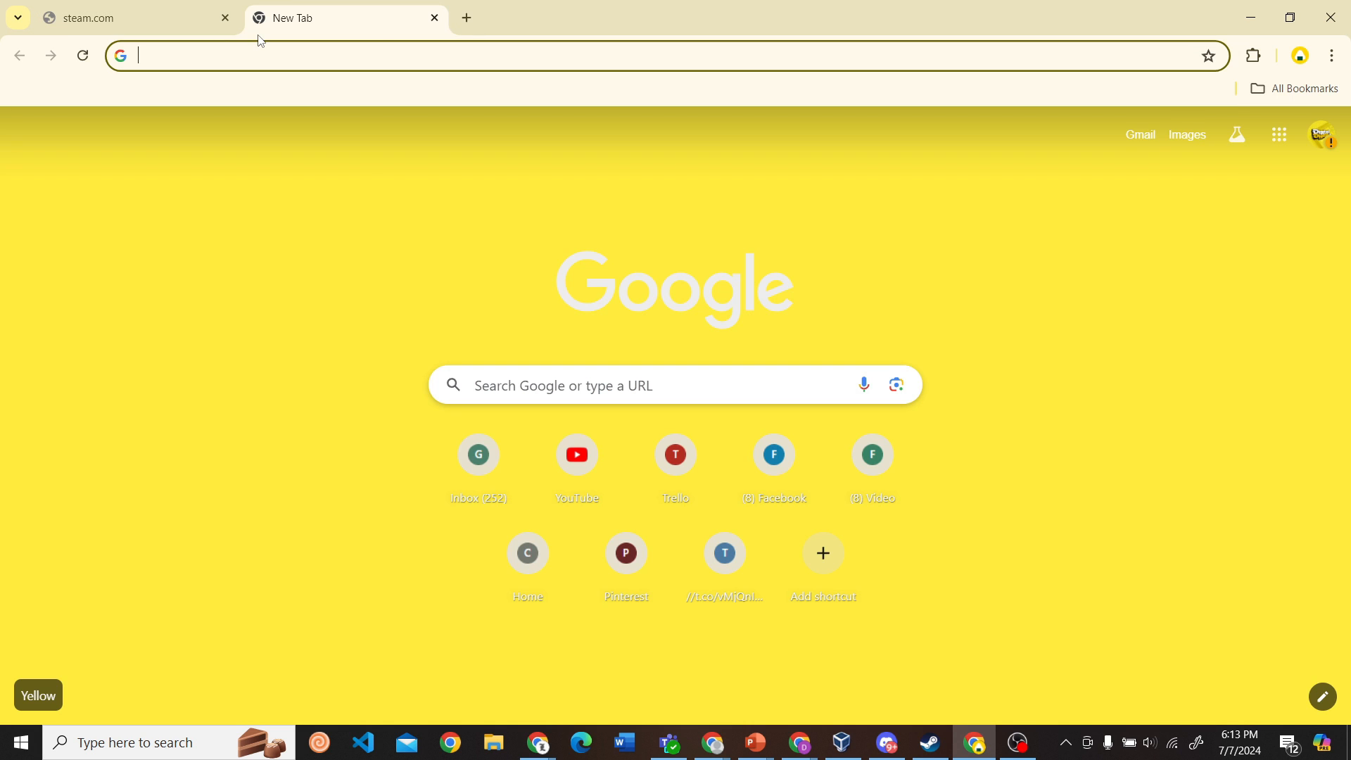
text(steam)
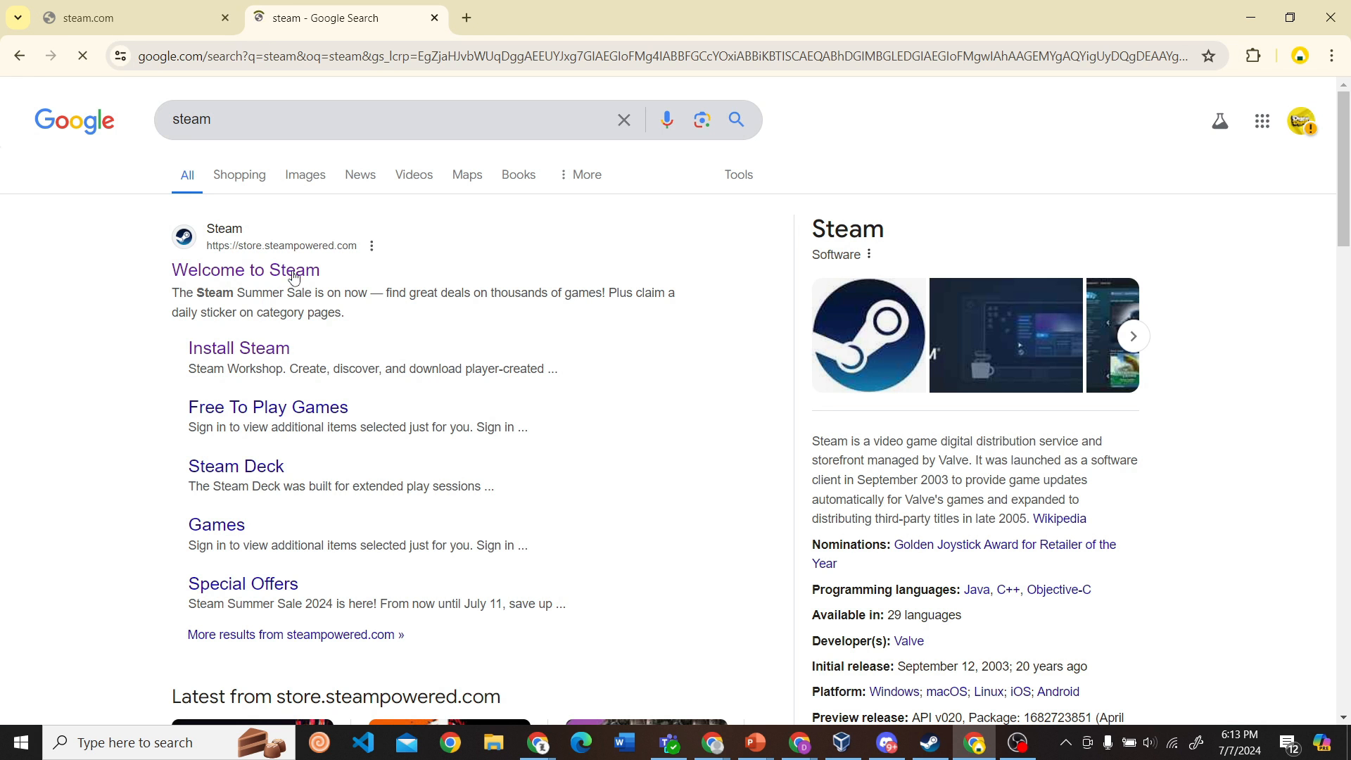
Step: Open the 'Welcome to Steam' result, browse the store, and go to Install Steam
click(246, 270)
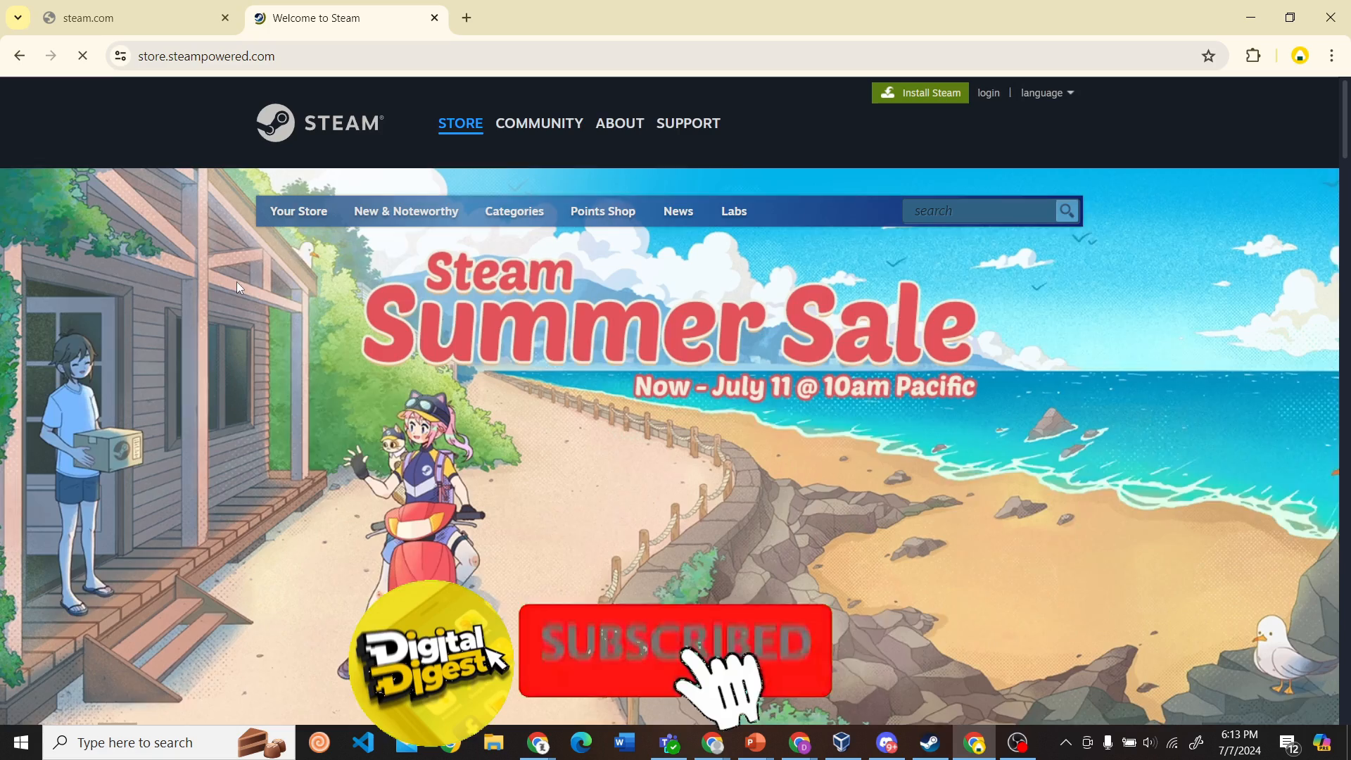
scroll(down, 3)
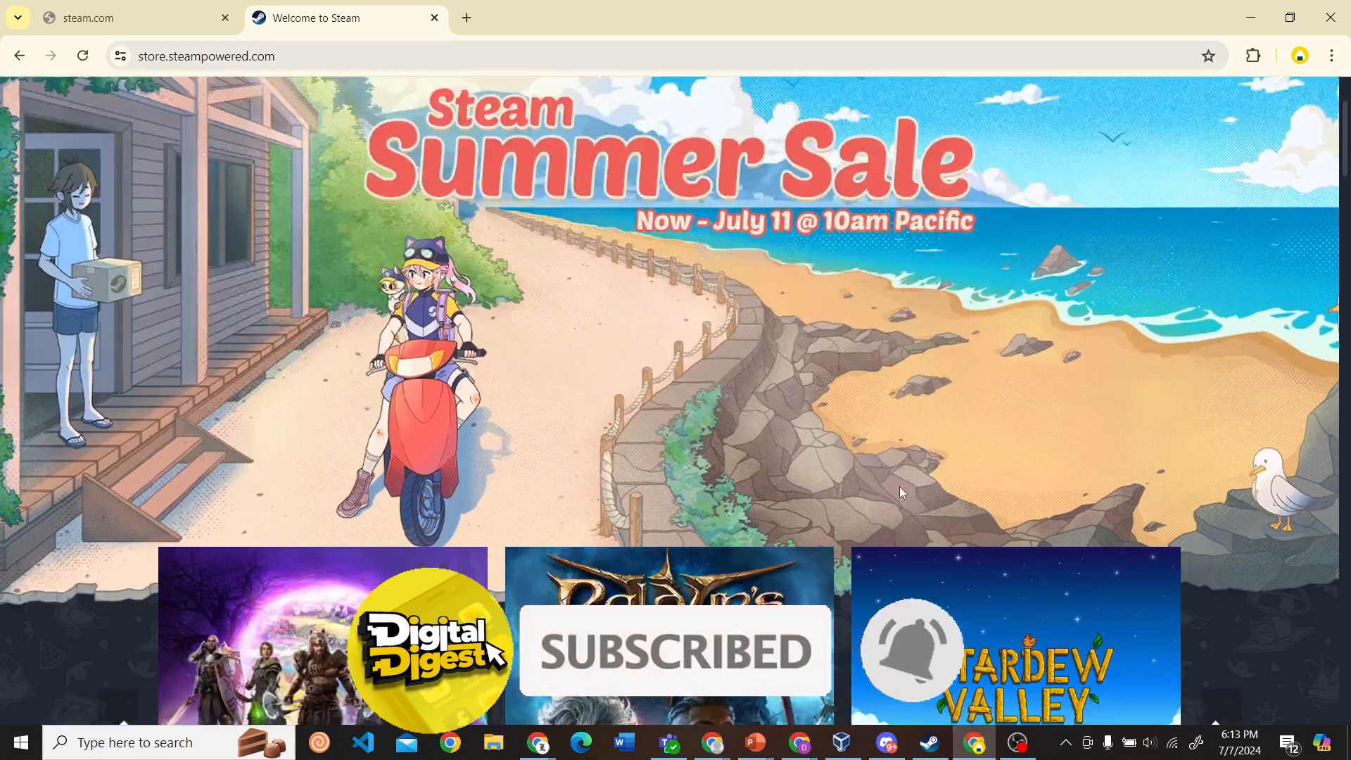
scroll(up, 3)
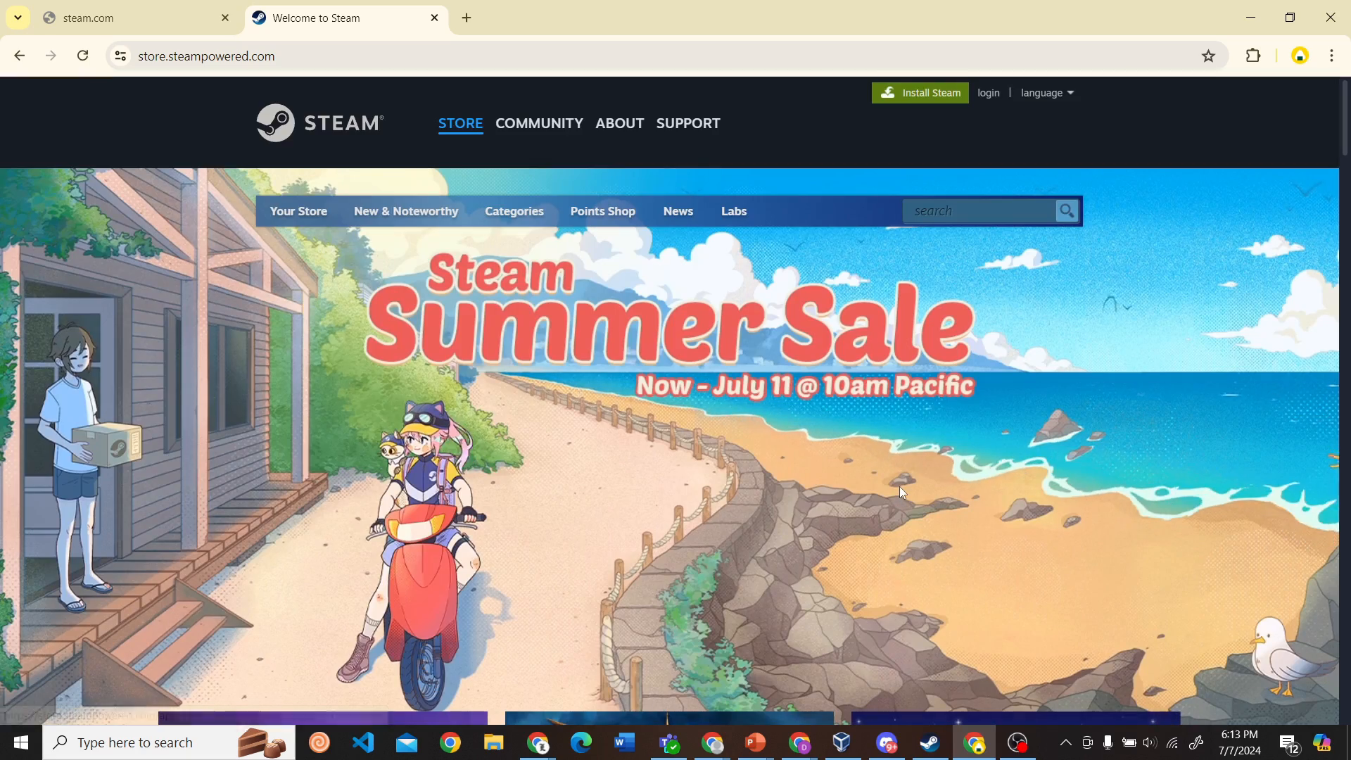
mouse_move(920, 92)
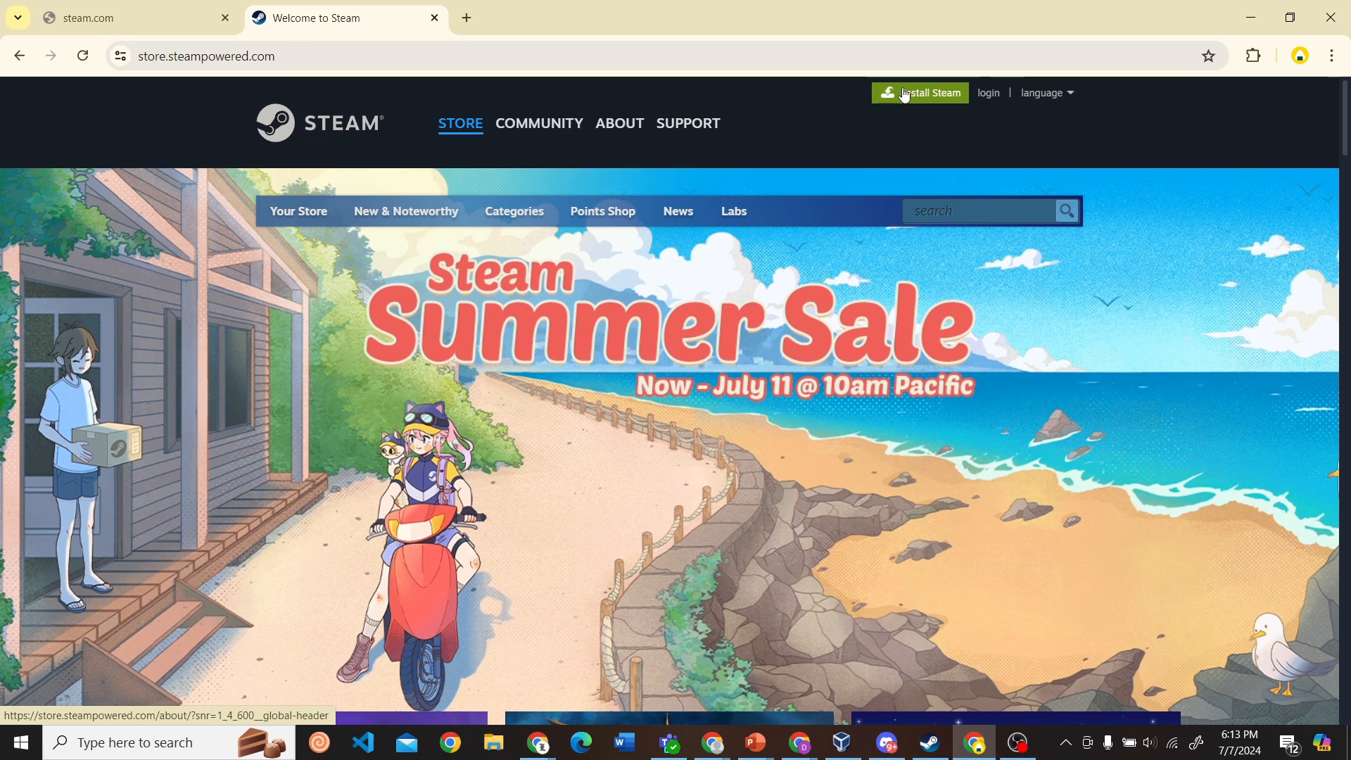
click(919, 92)
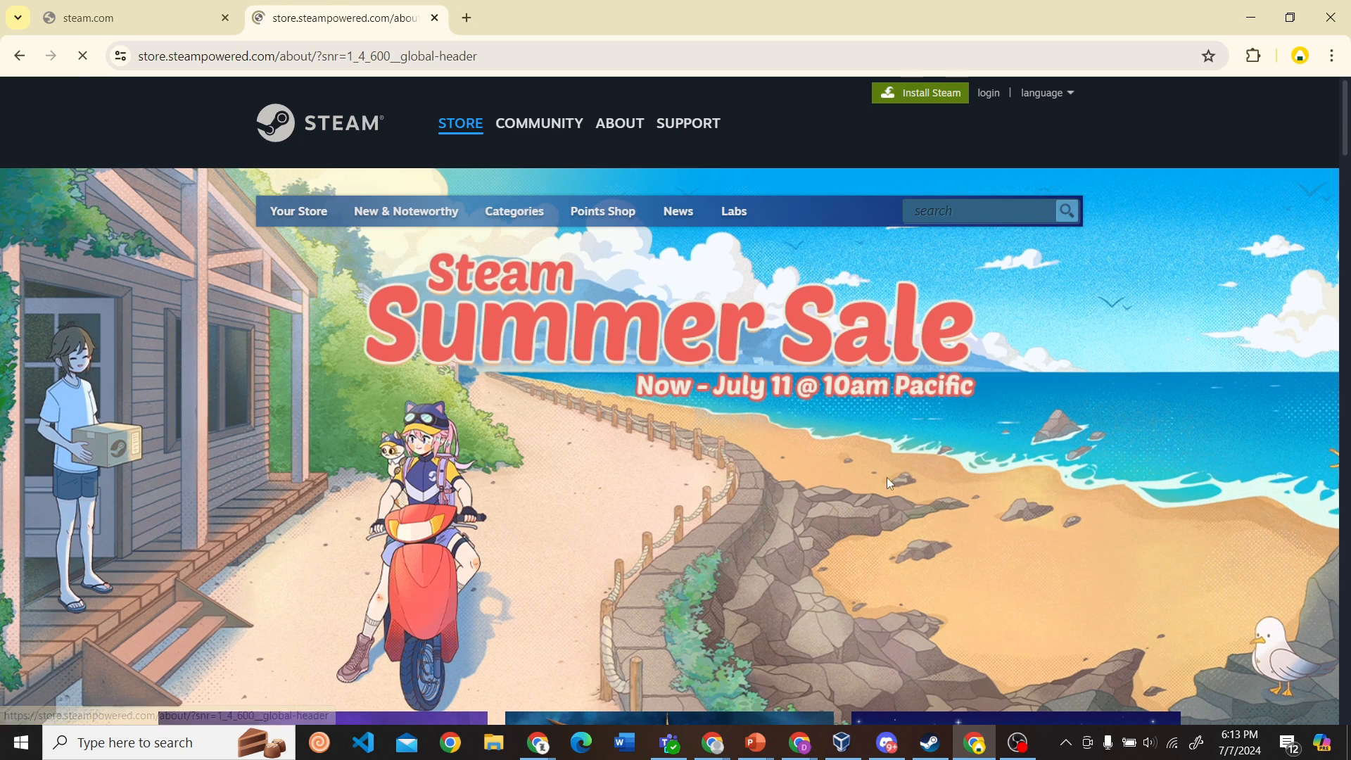
Step: Start the Steam installer download from the About page and check Chrome's downloads
click(618, 123)
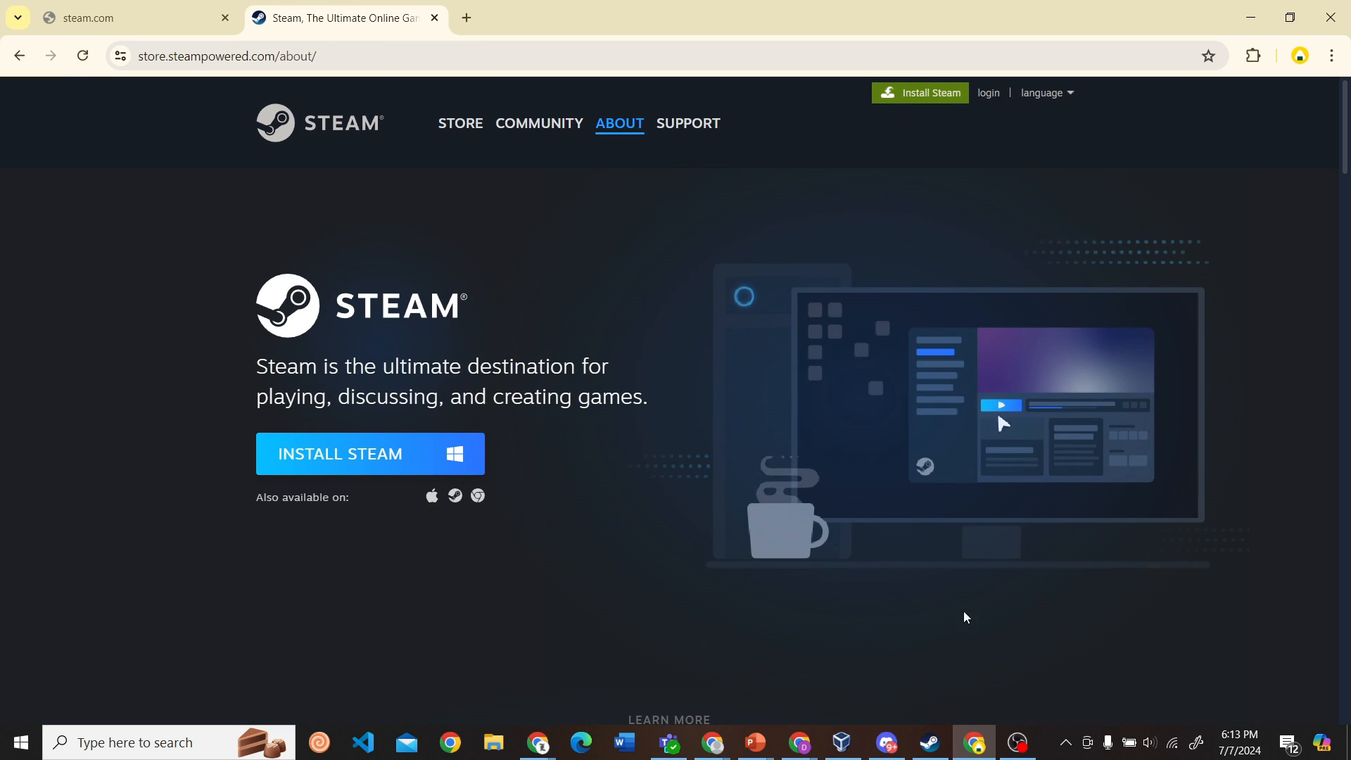
mouse_move(439, 465)
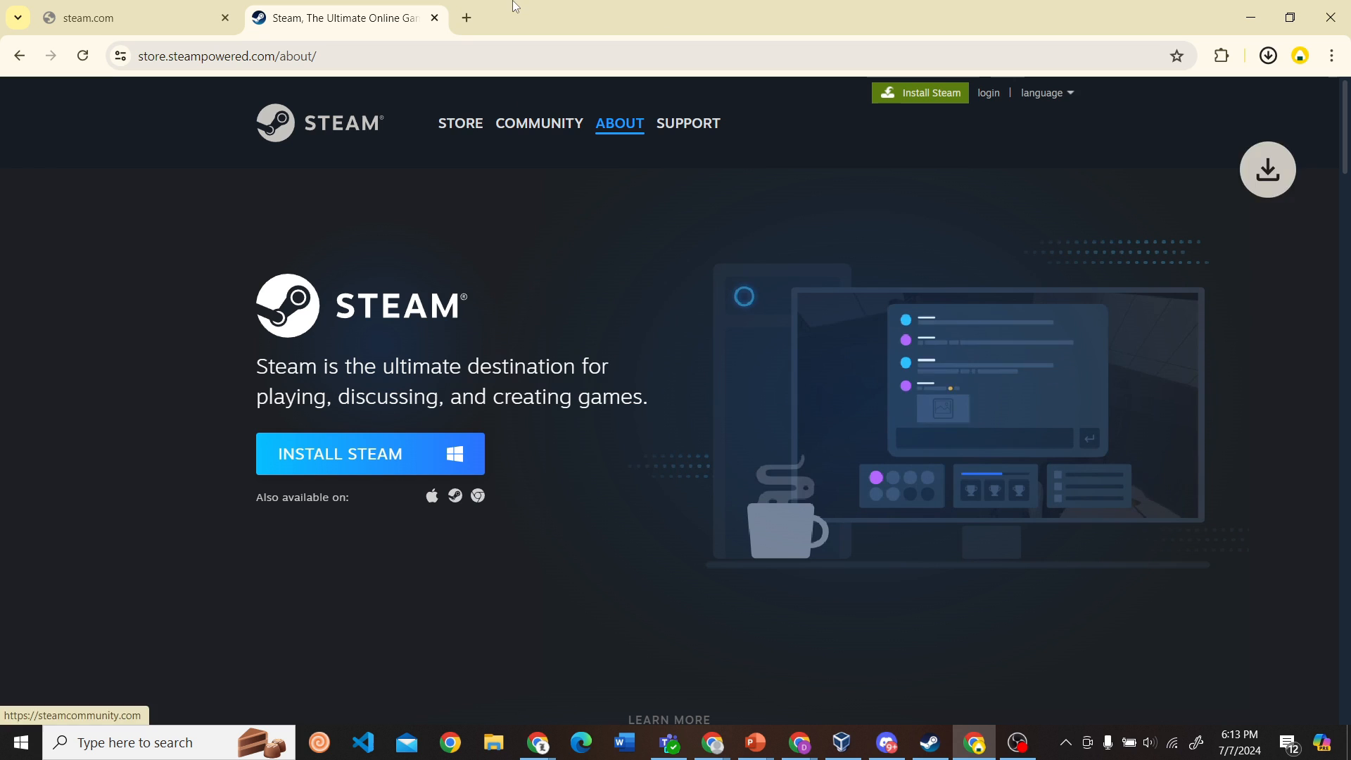
click(1267, 55)
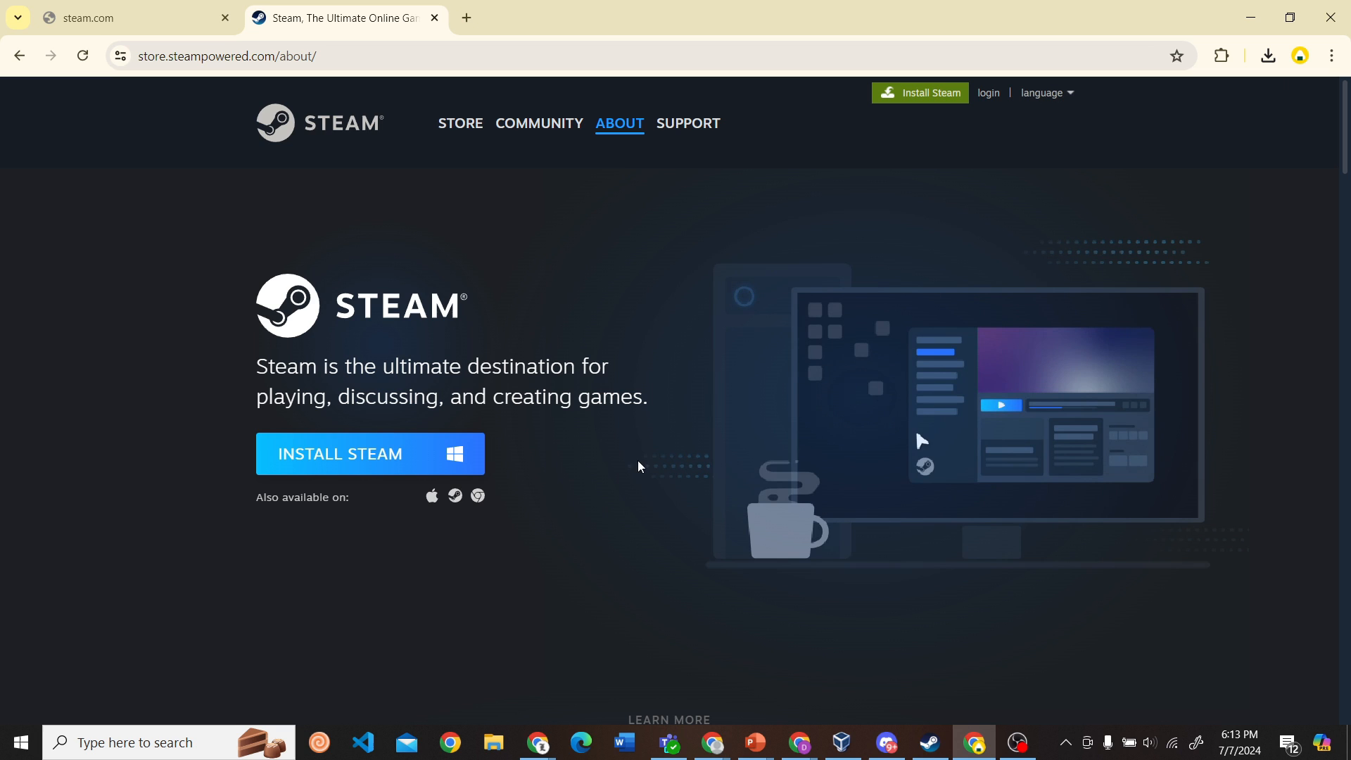
mouse_move(987, 95)
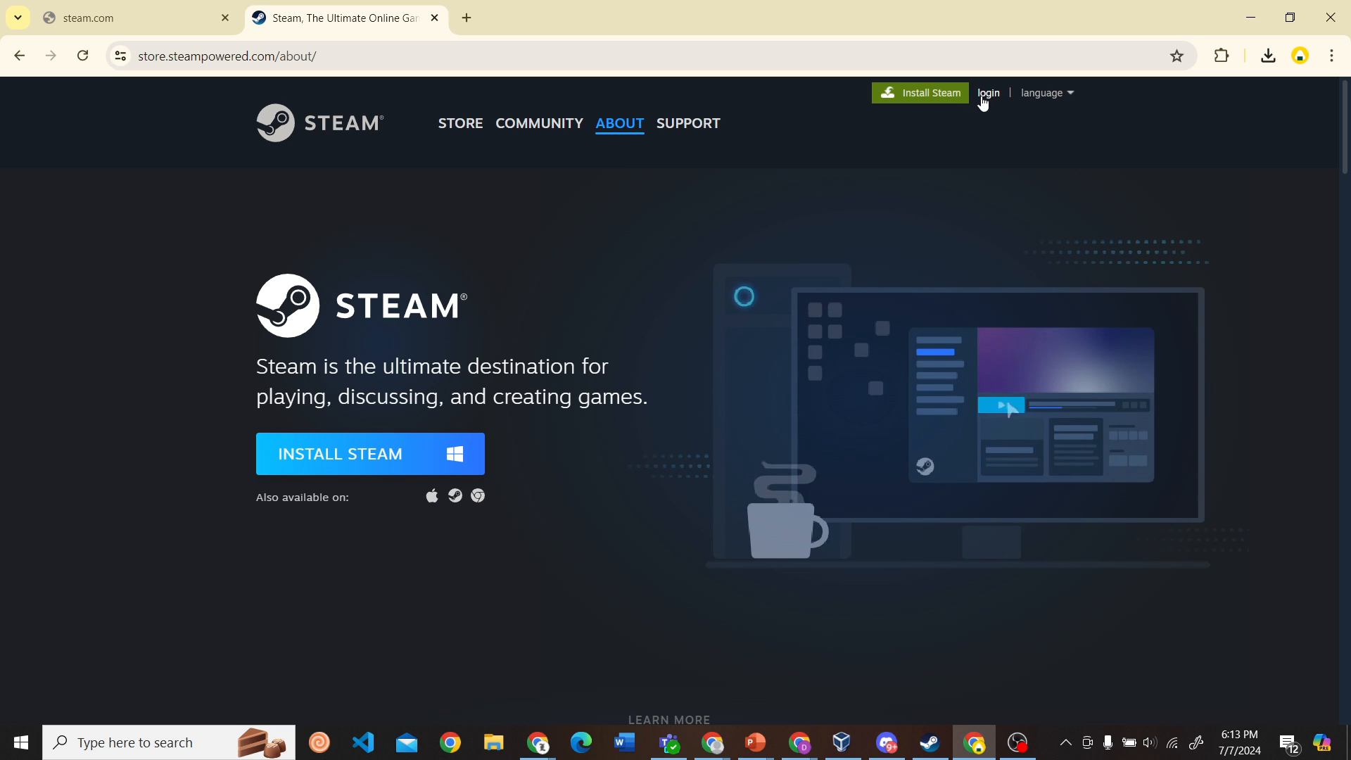
mouse_move(986, 93)
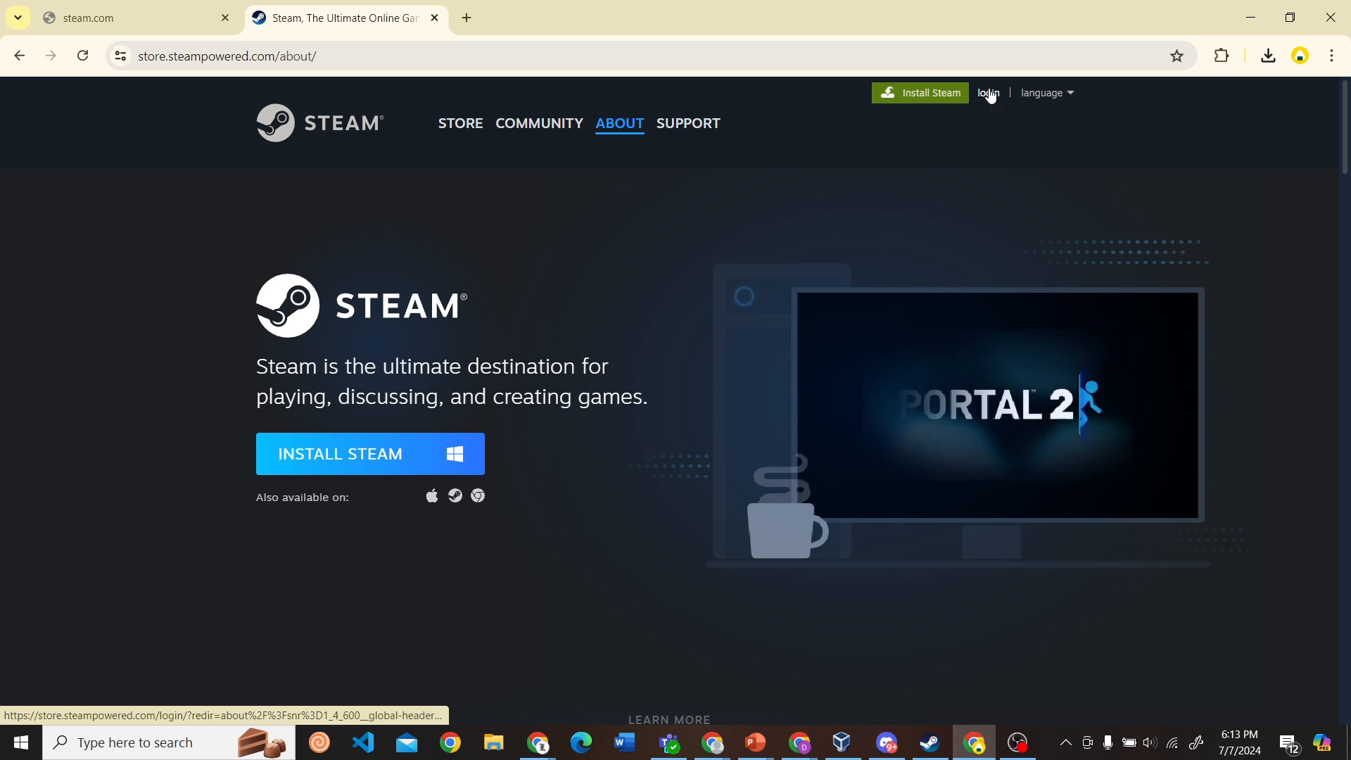
Step: Open the sign-in and account-creation pages, then switch to the Steam client's cart
click(986, 93)
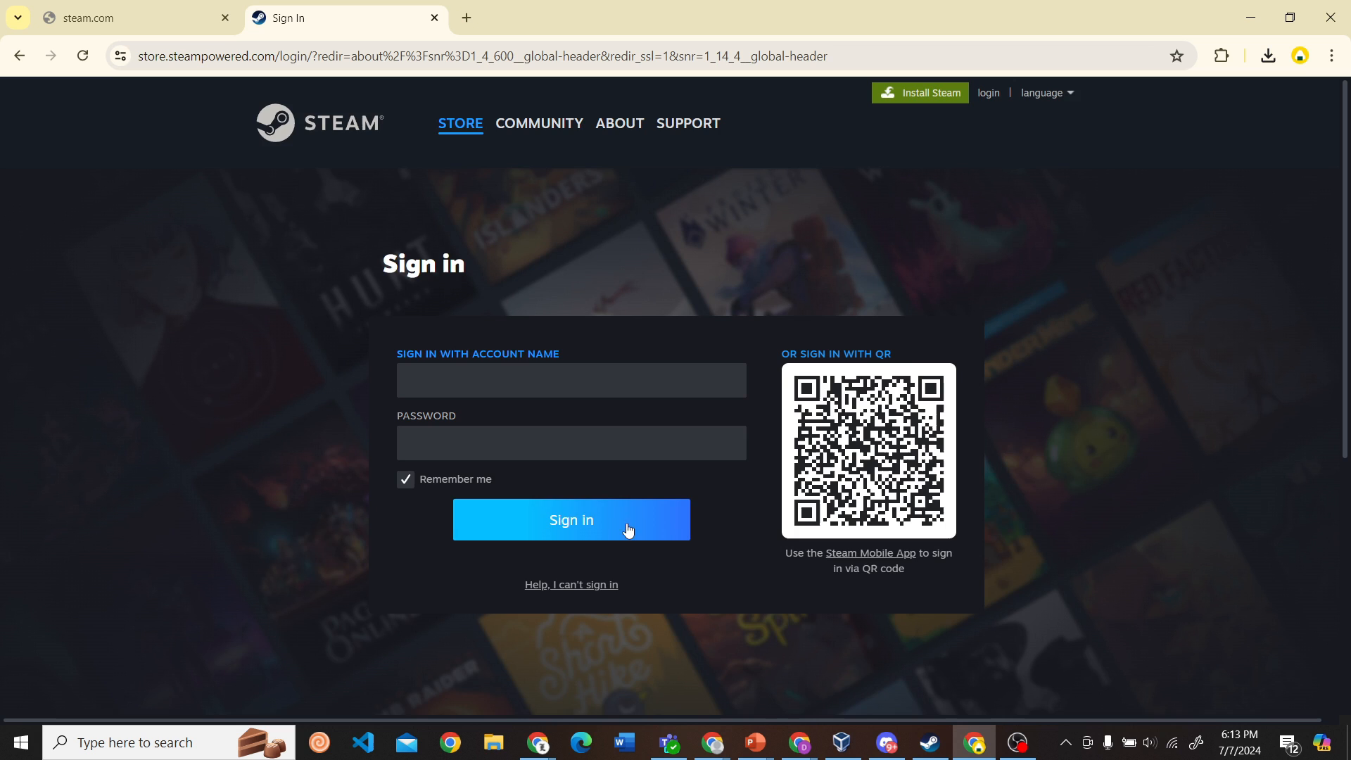
scroll(down, 3)
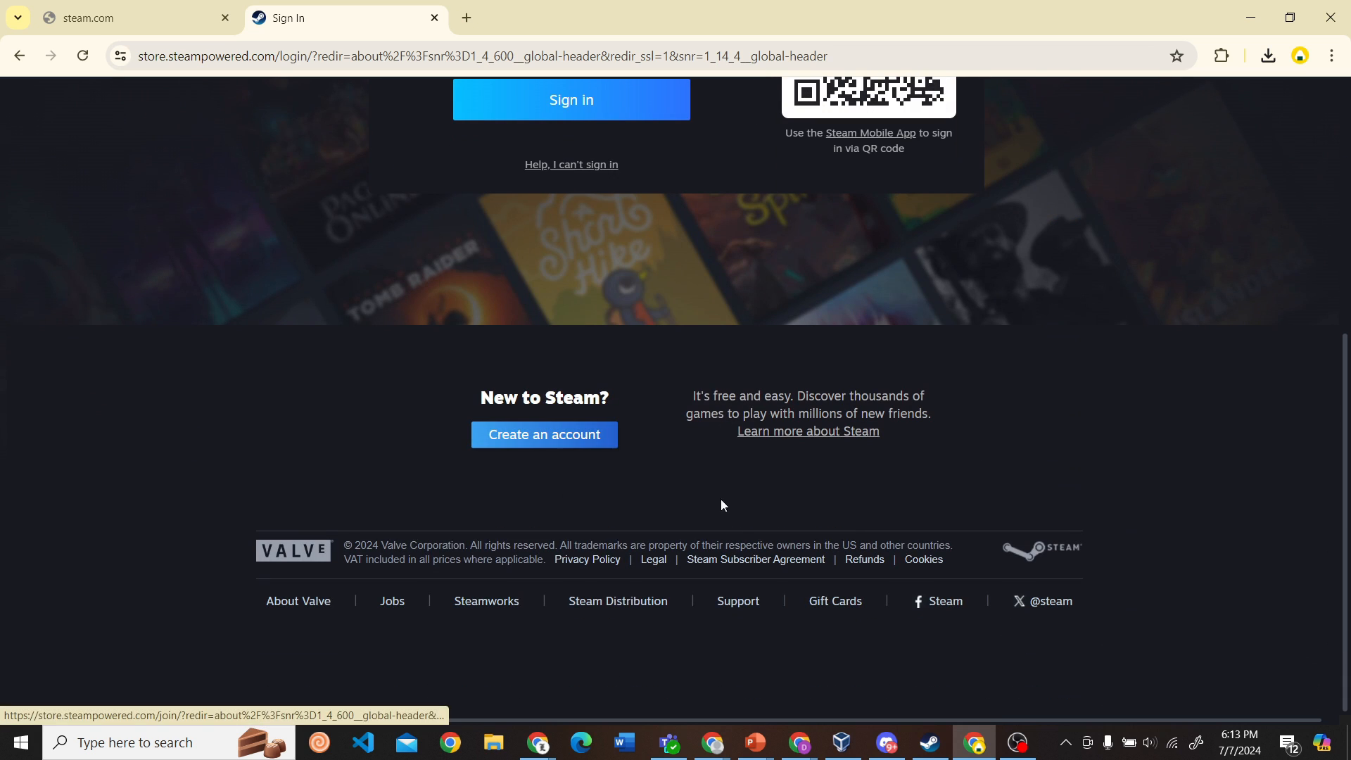
mouse_move(565, 447)
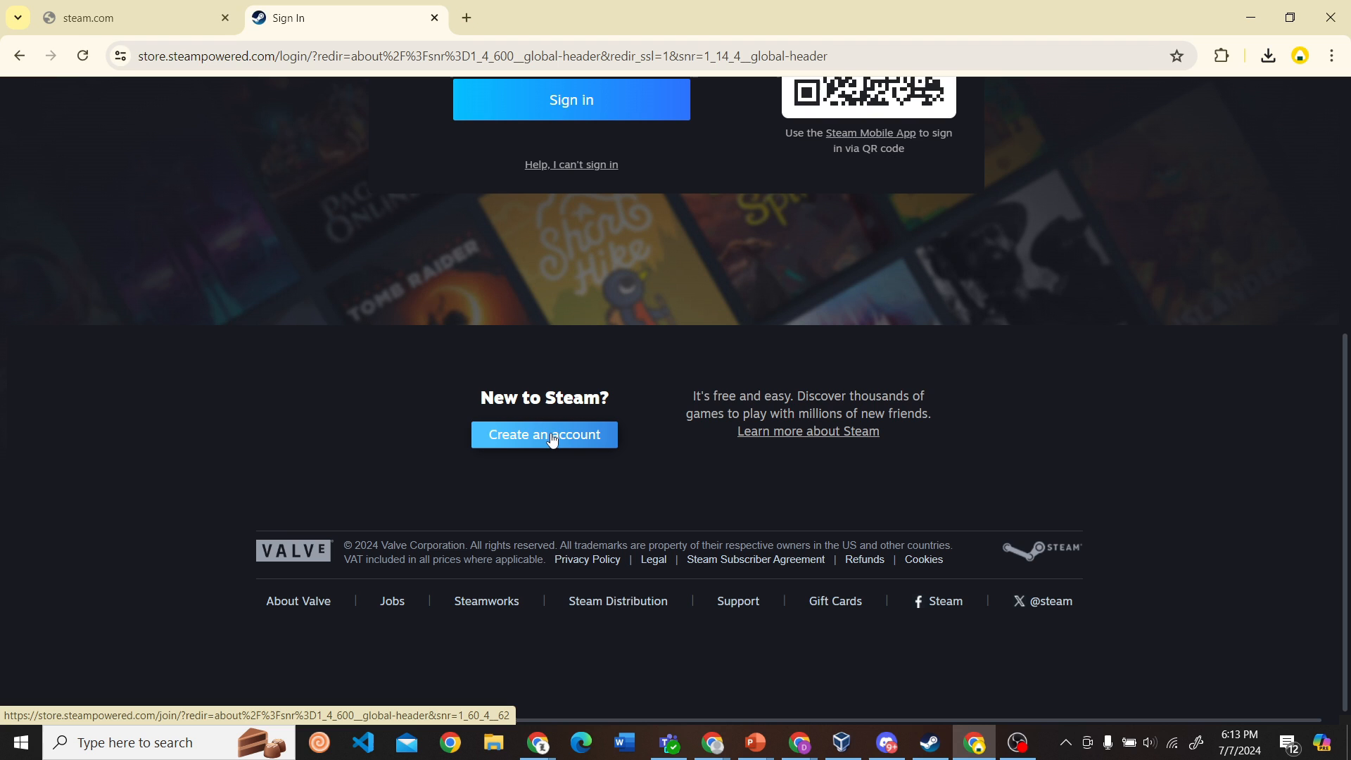
click(543, 434)
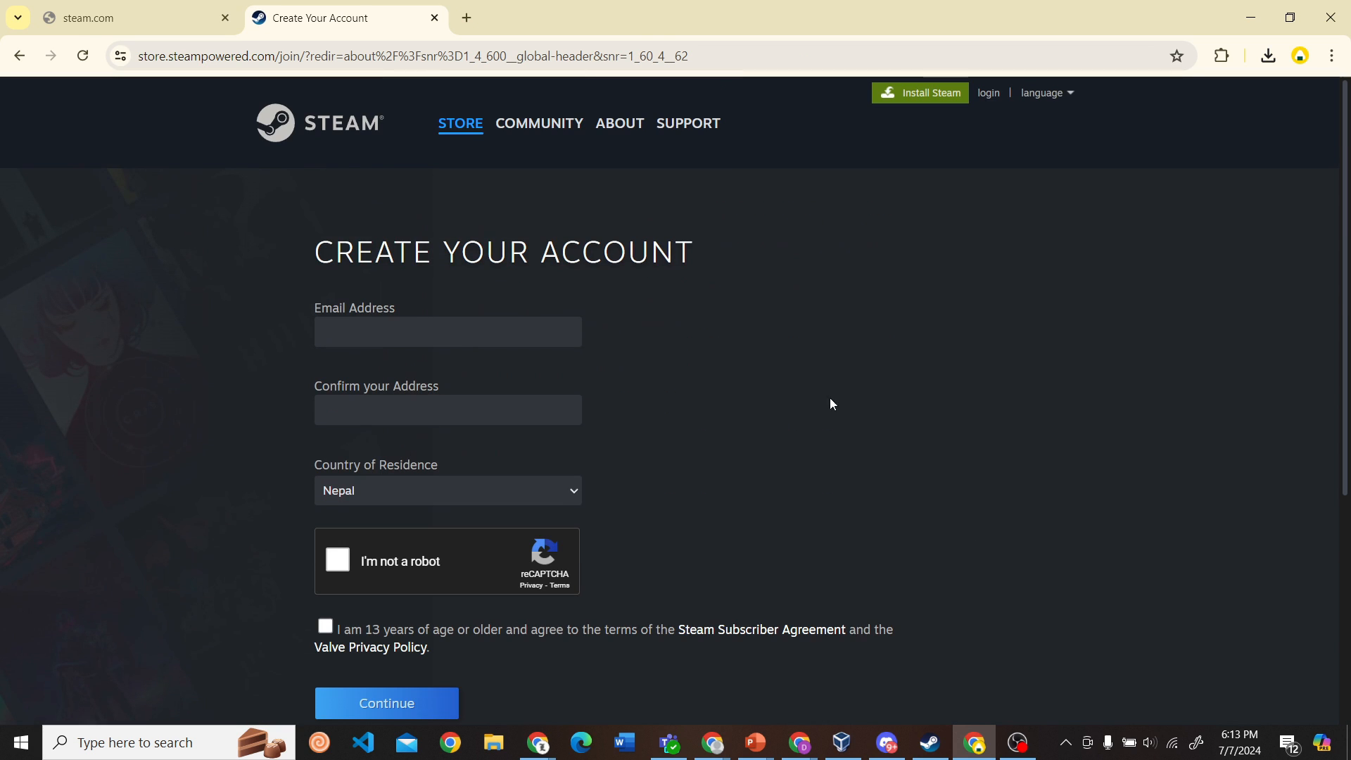
mouse_move(956, 483)
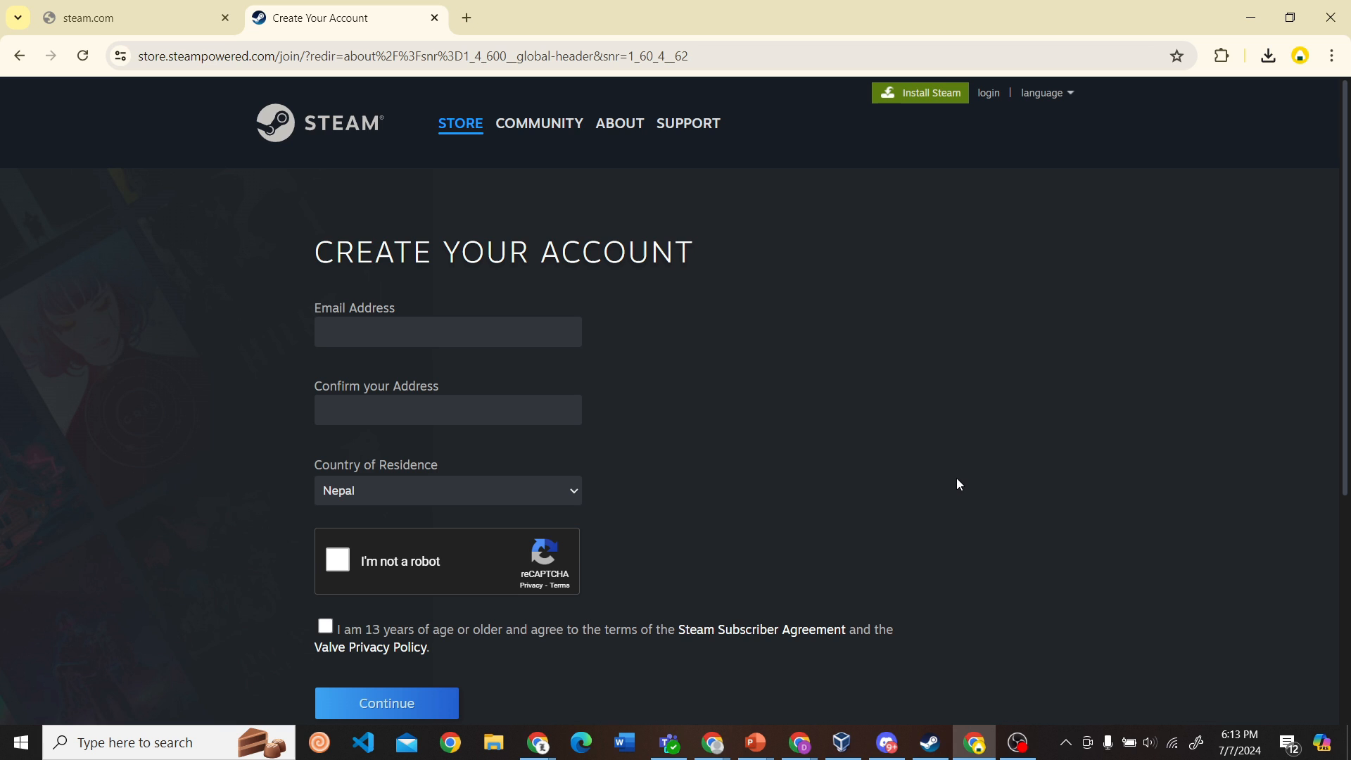
mouse_move(940, 660)
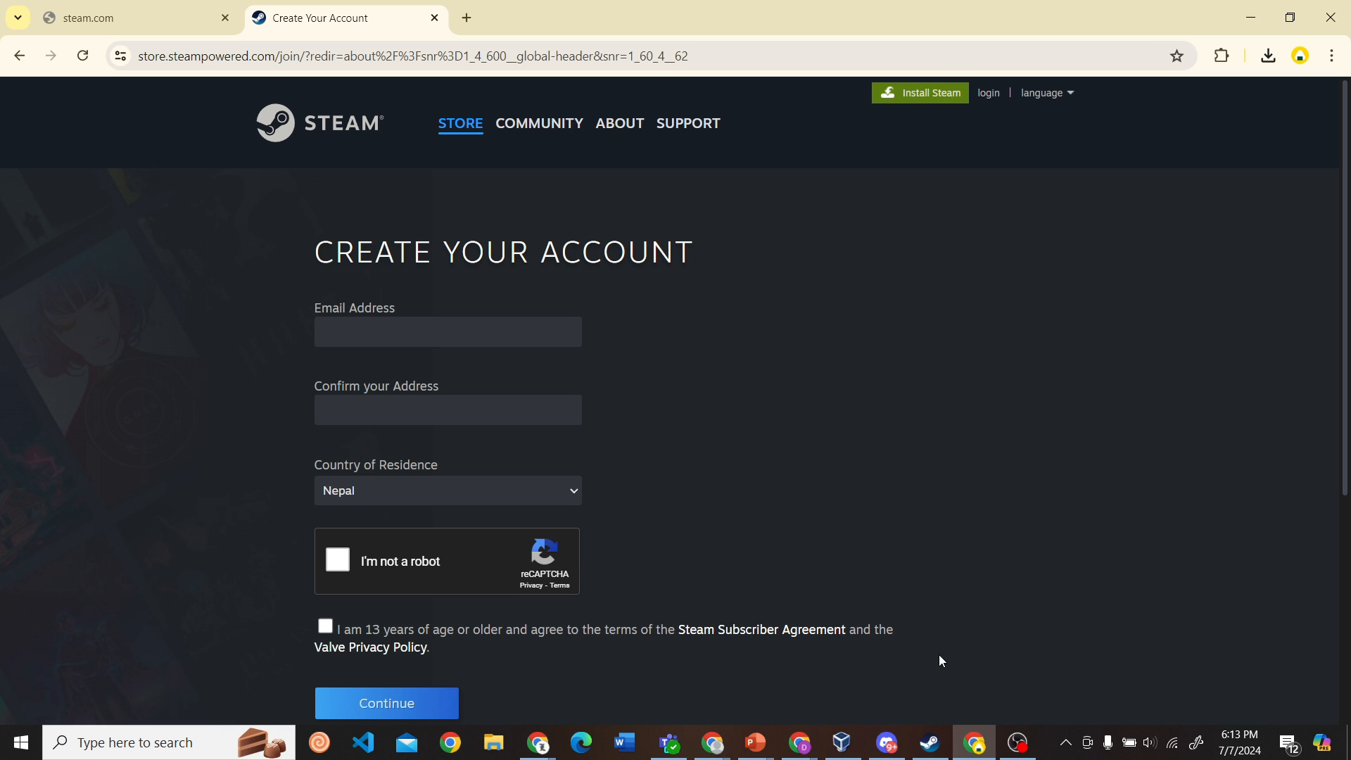
mouse_move(928, 741)
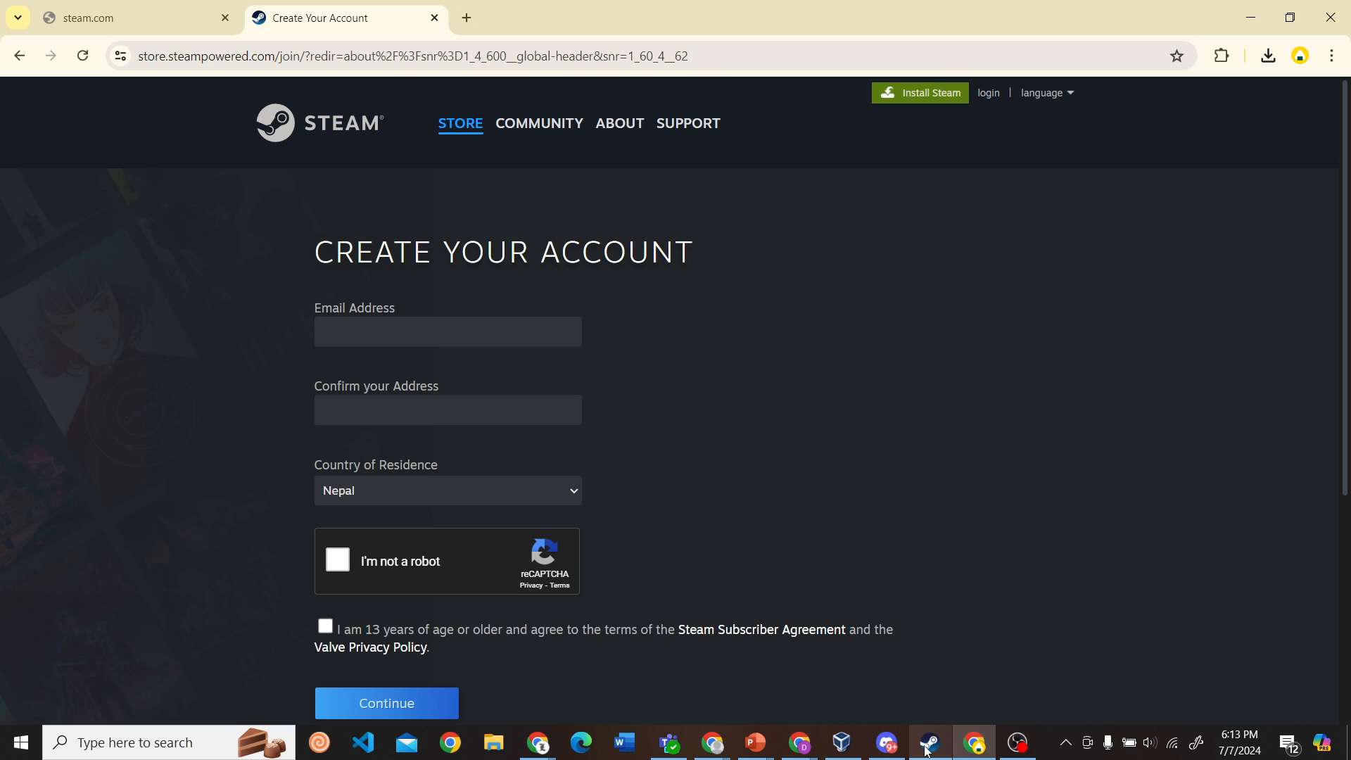
click(928, 741)
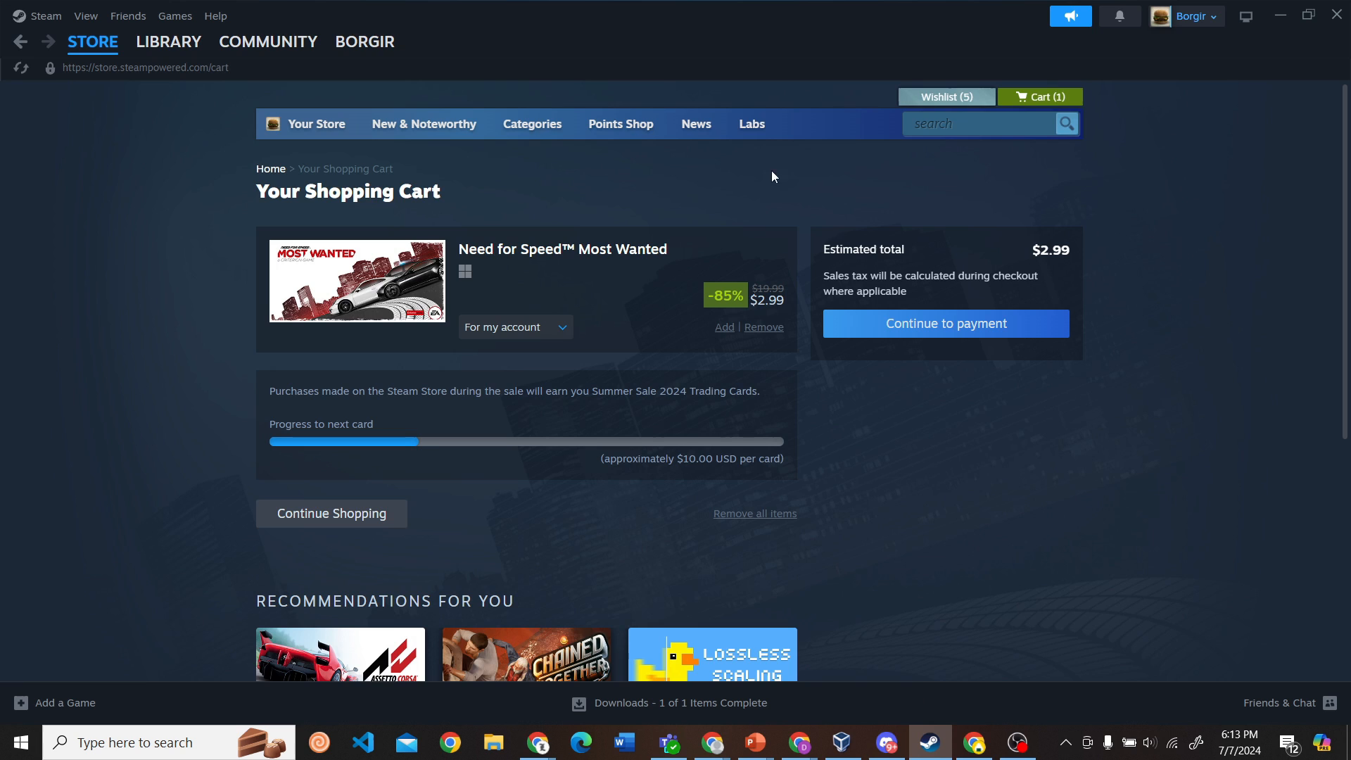
Step: Search the Steam store for 'ea' and open the EA SPORTS FC™ 24 page
click(978, 122)
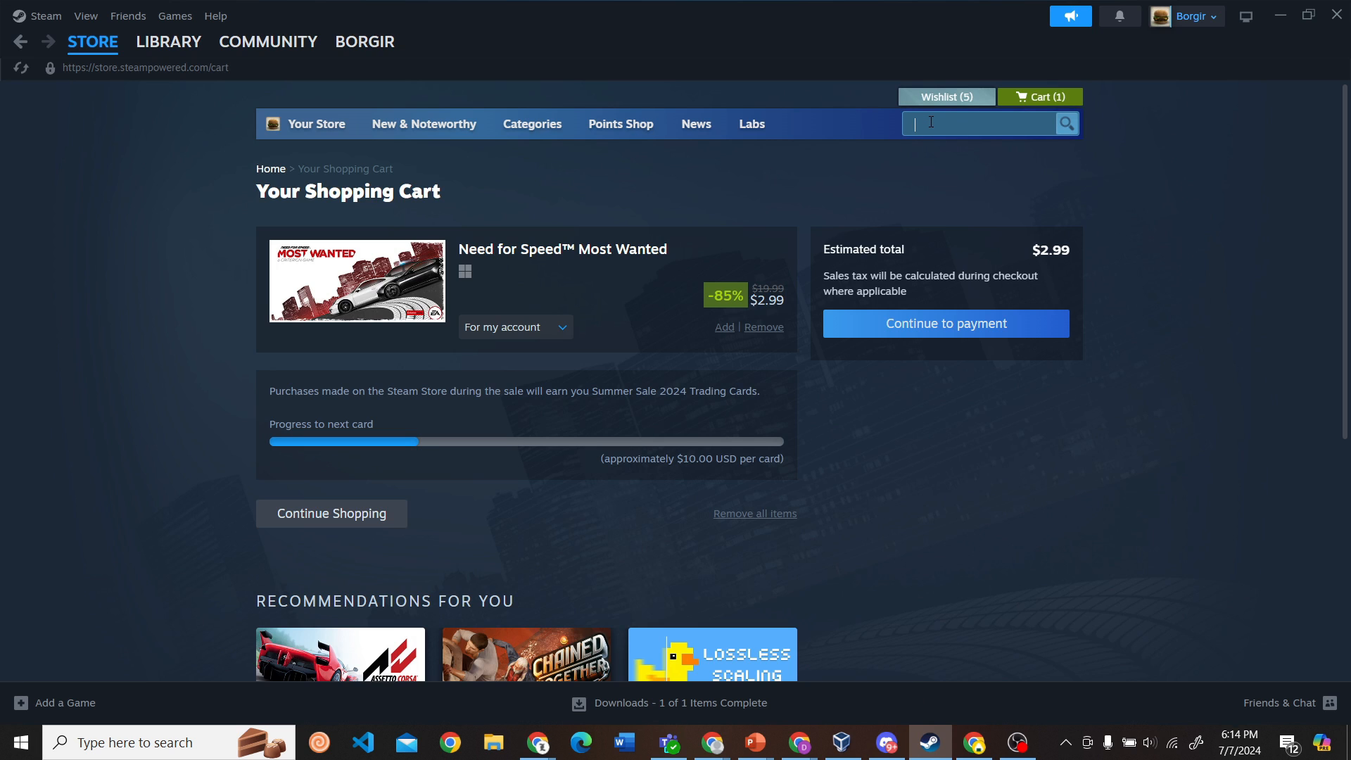
text(ea sports fc)
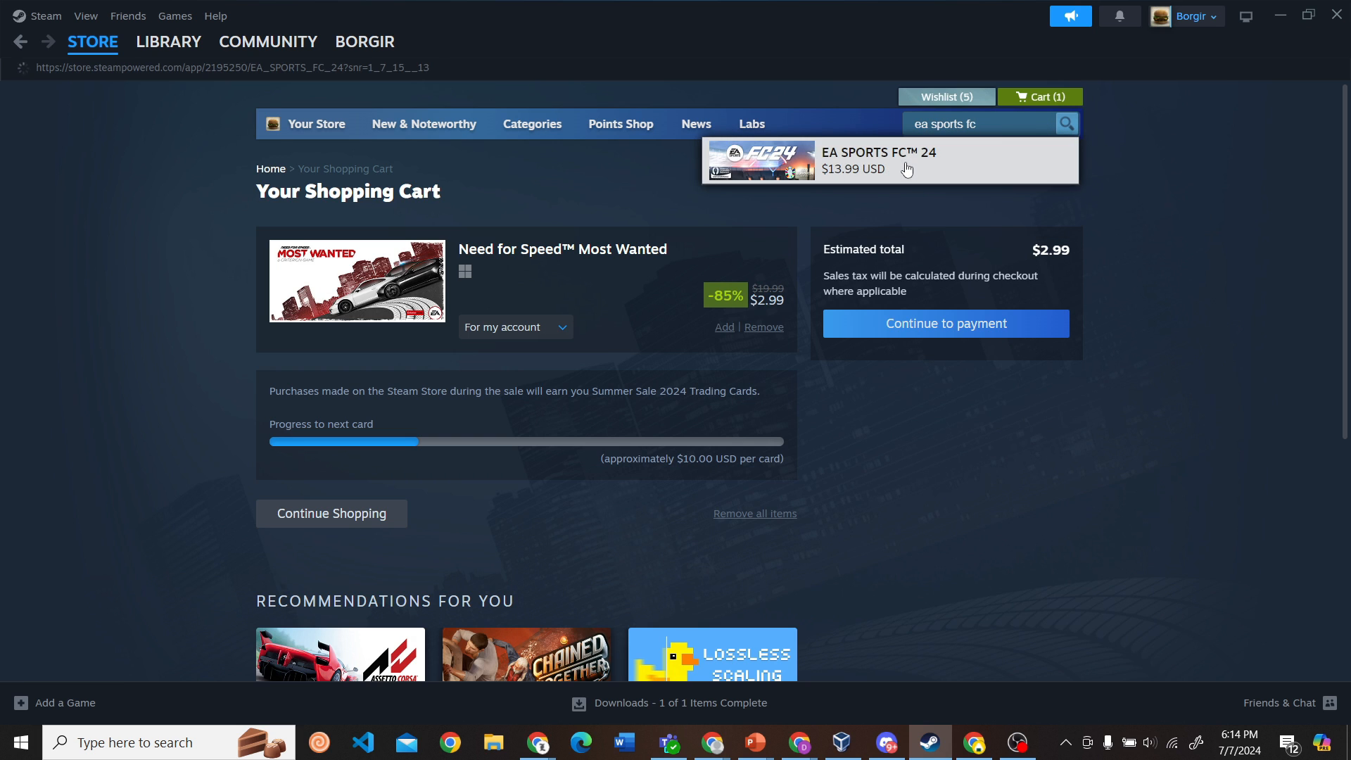
click(877, 160)
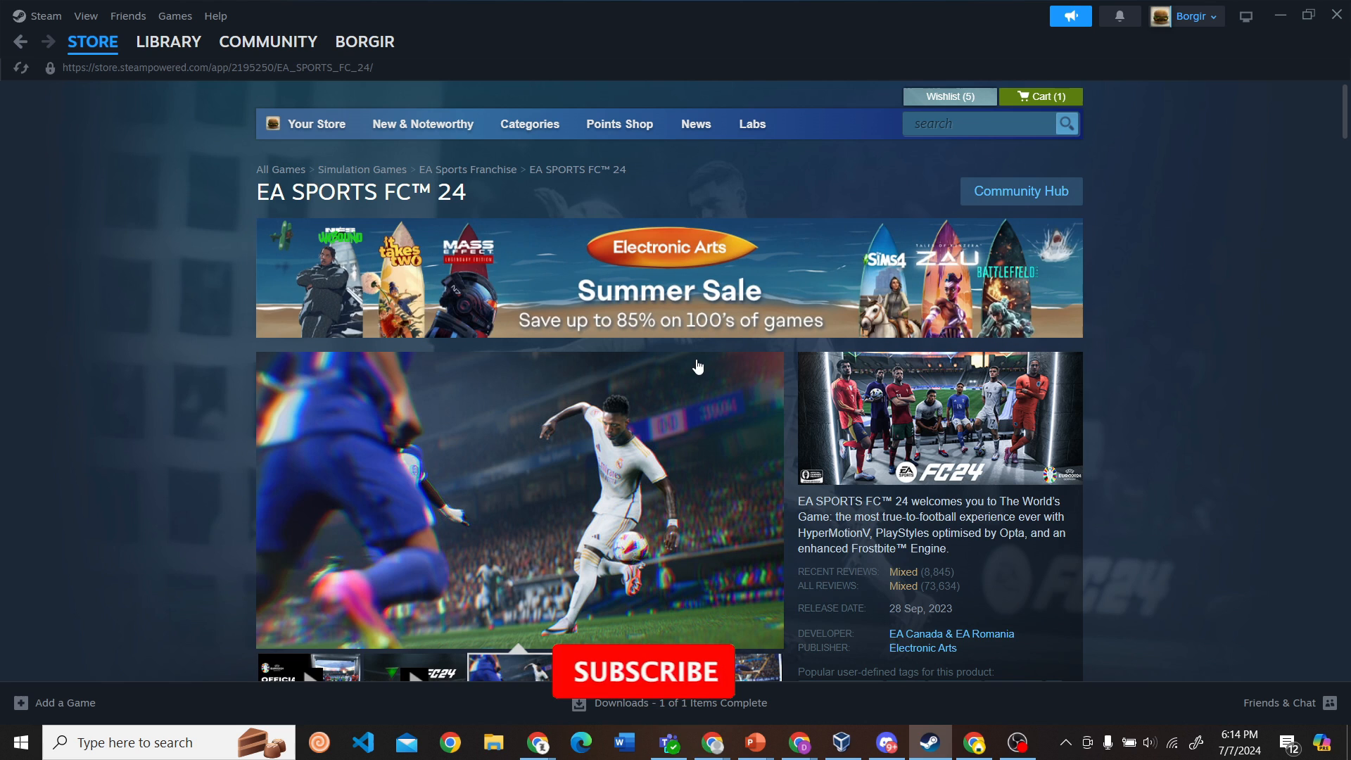
Step: Scroll down to the 'Buy EA SPORTS FC™ 24' section showing the $13.99 edition
scroll(down, 3)
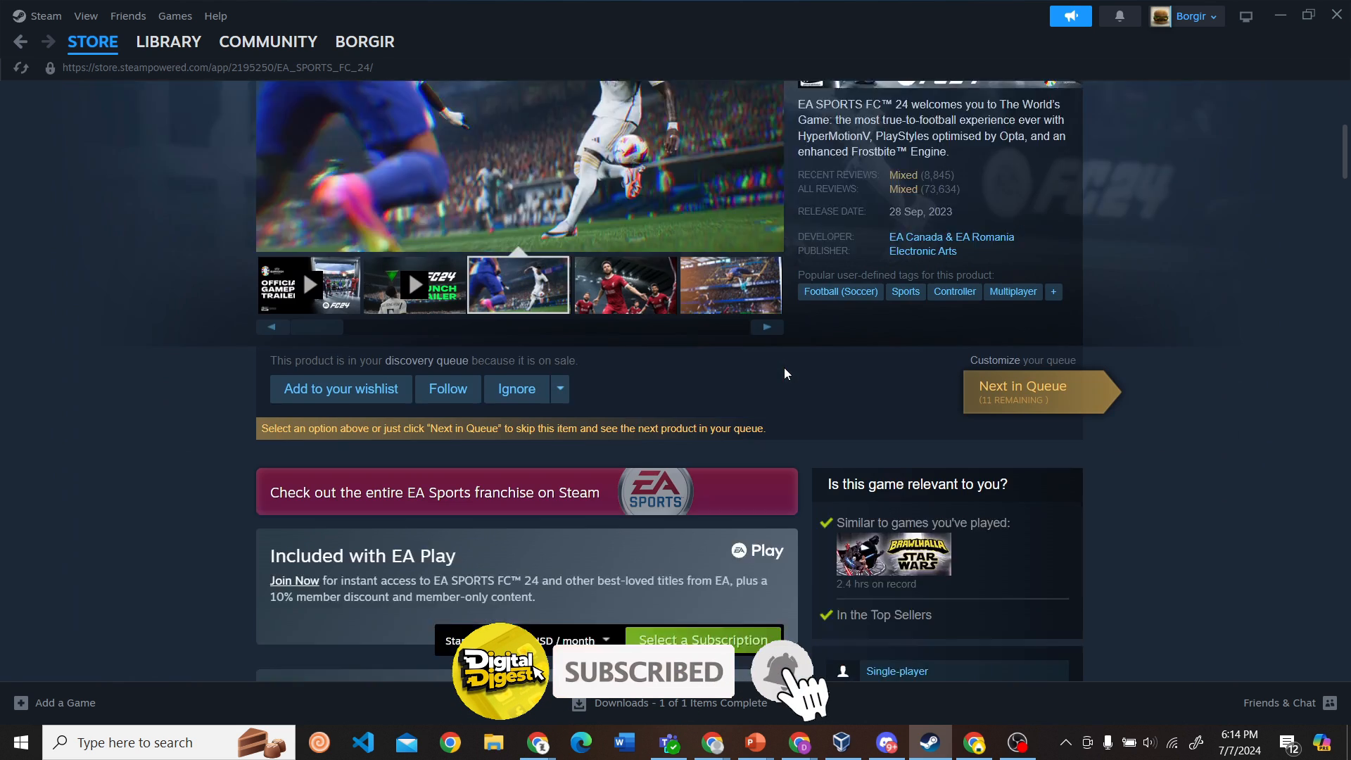
scroll(down, 3)
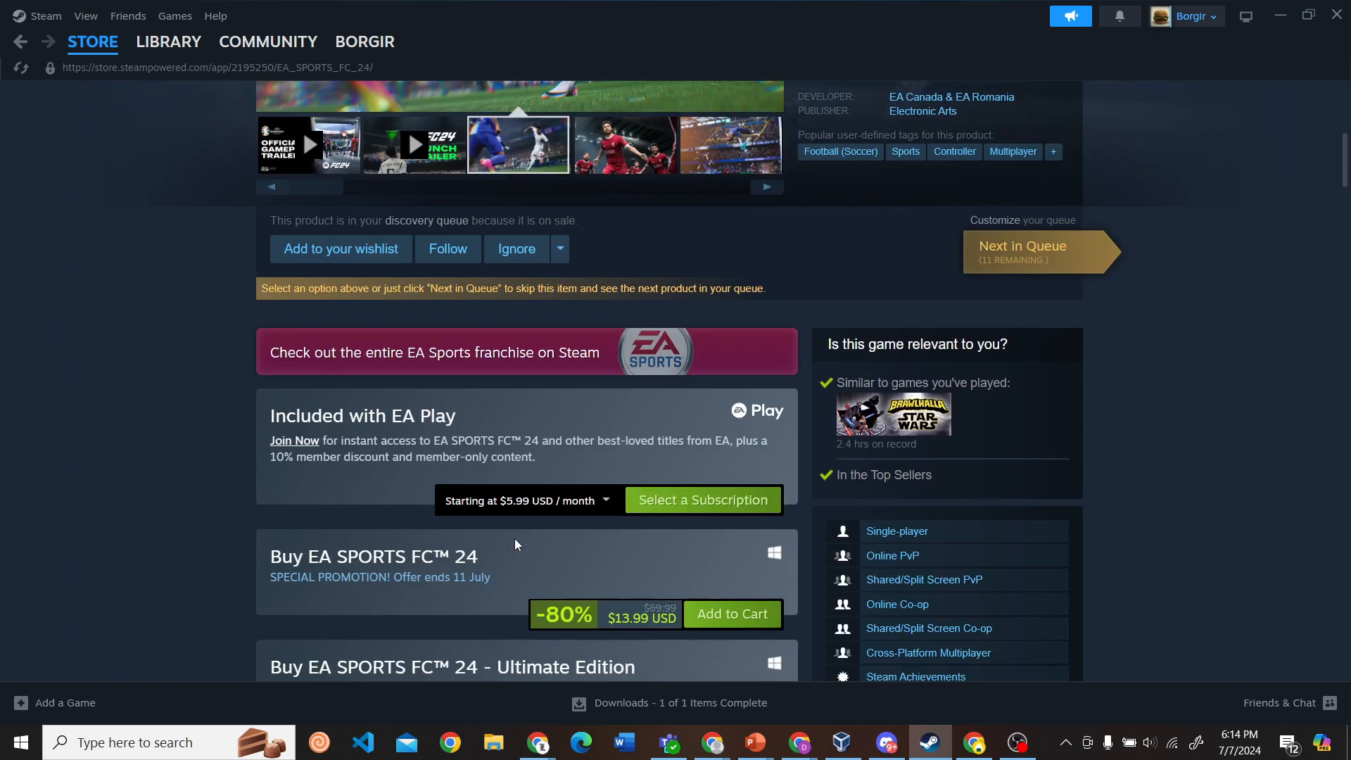
scroll(down, 3)
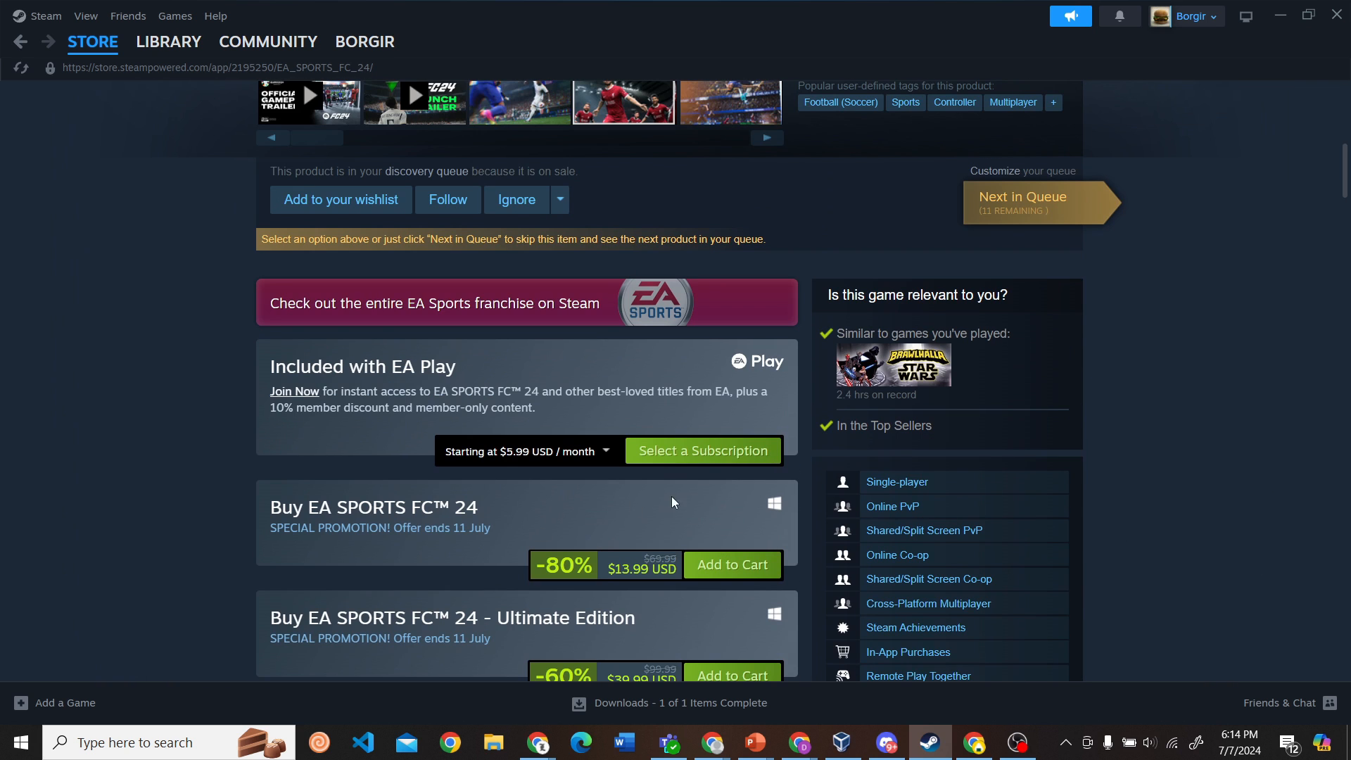
mouse_move(731, 564)
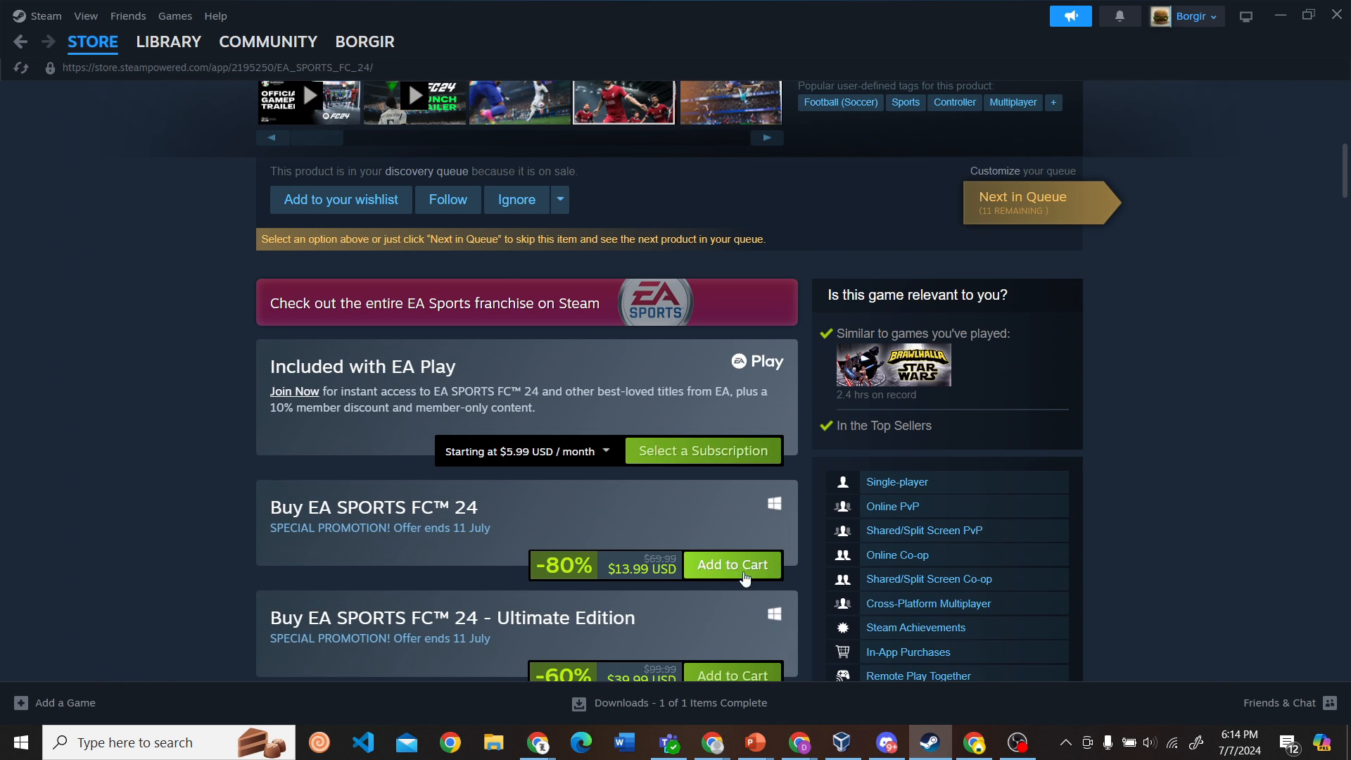
Step: Add the $13.99 standard edition to the cart and dismiss the confirmation popup
click(732, 564)
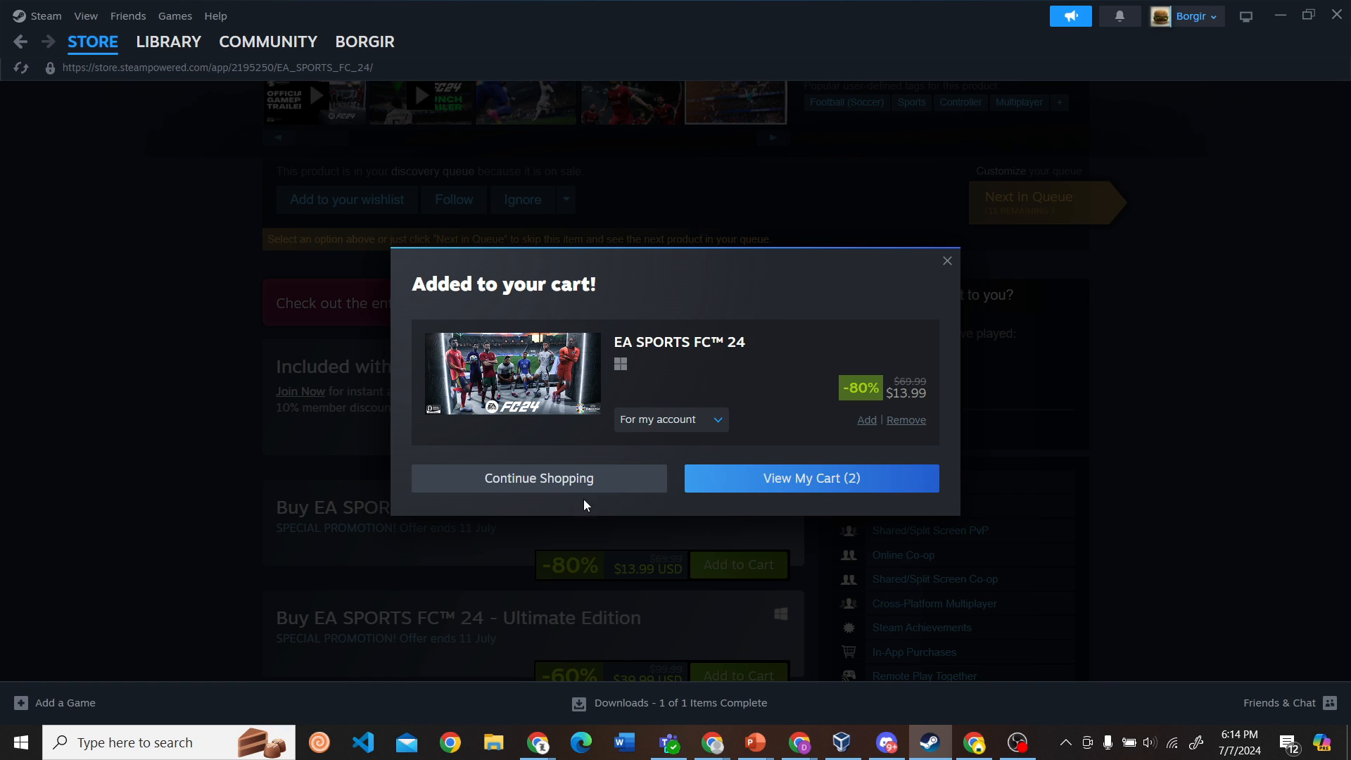
mouse_move(946, 267)
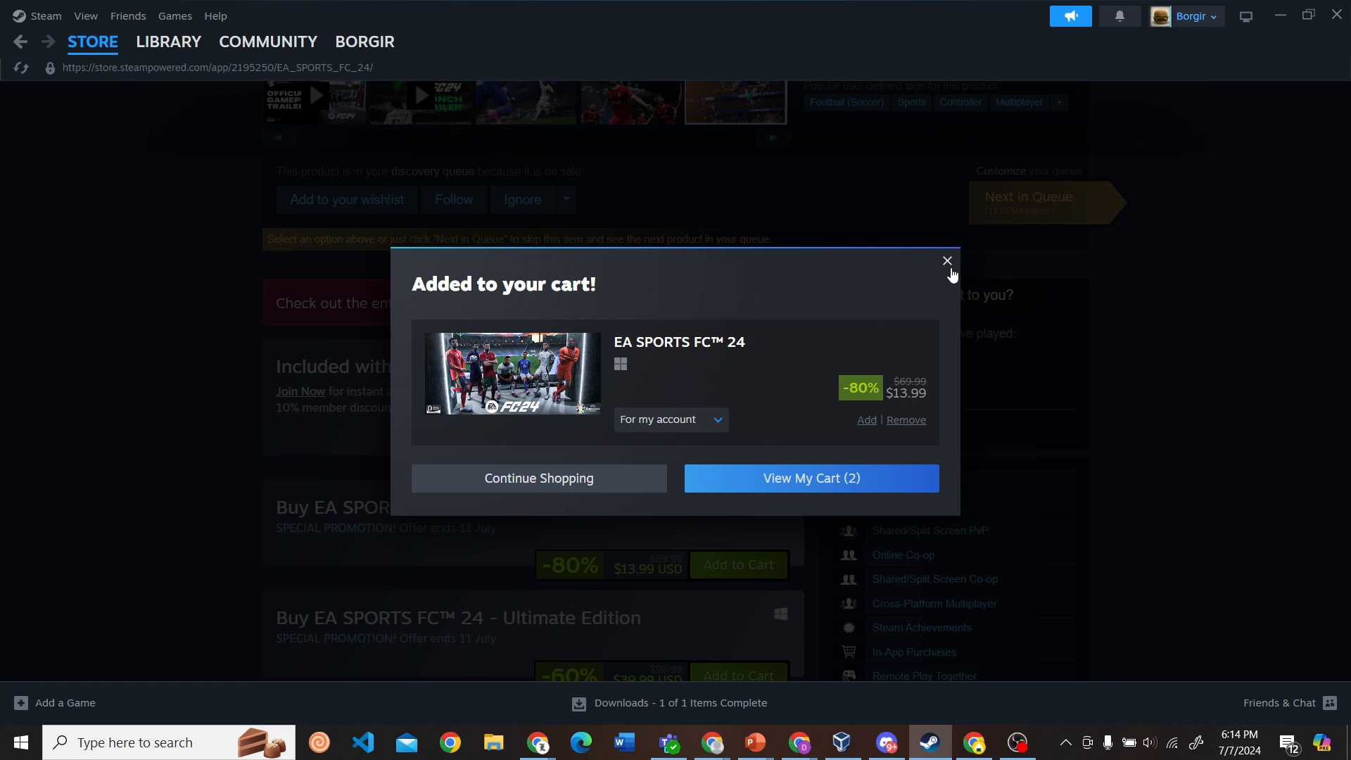
mouse_move(945, 268)
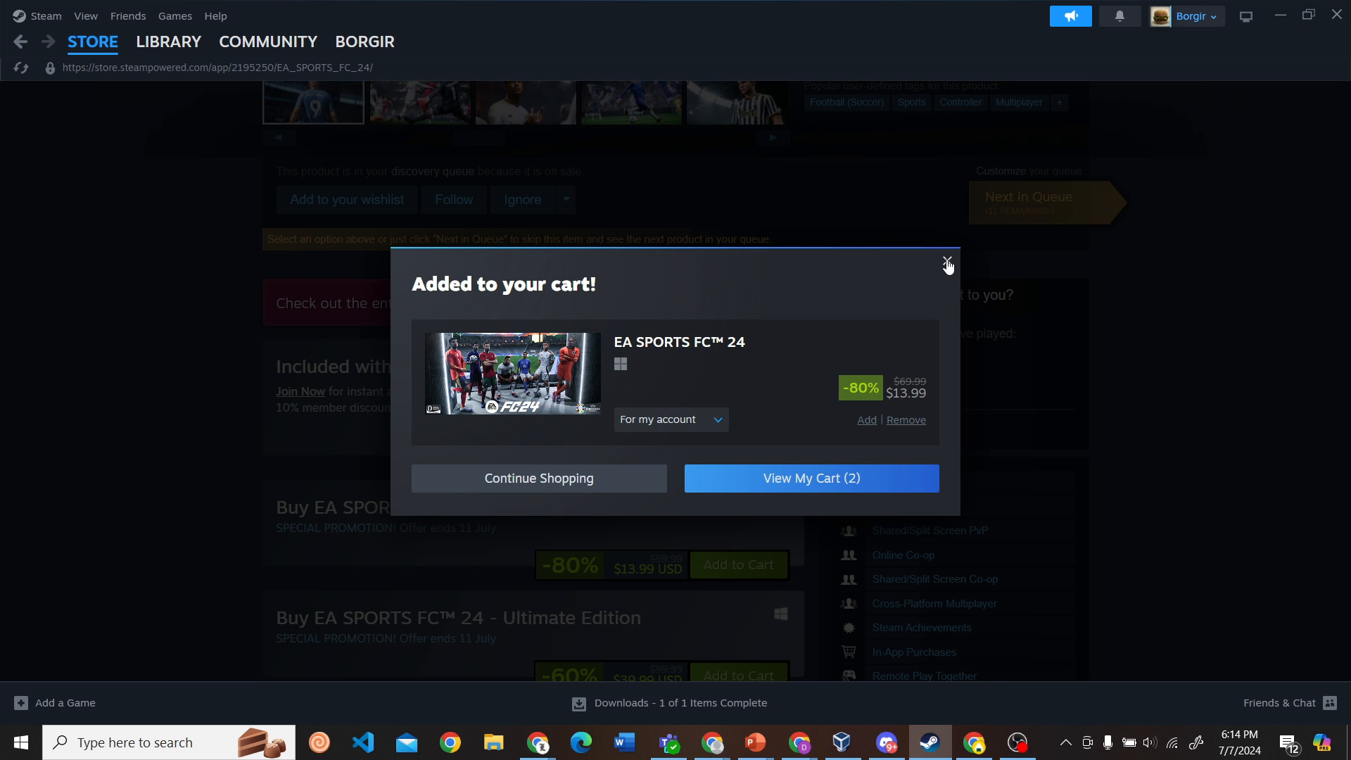
click(946, 263)
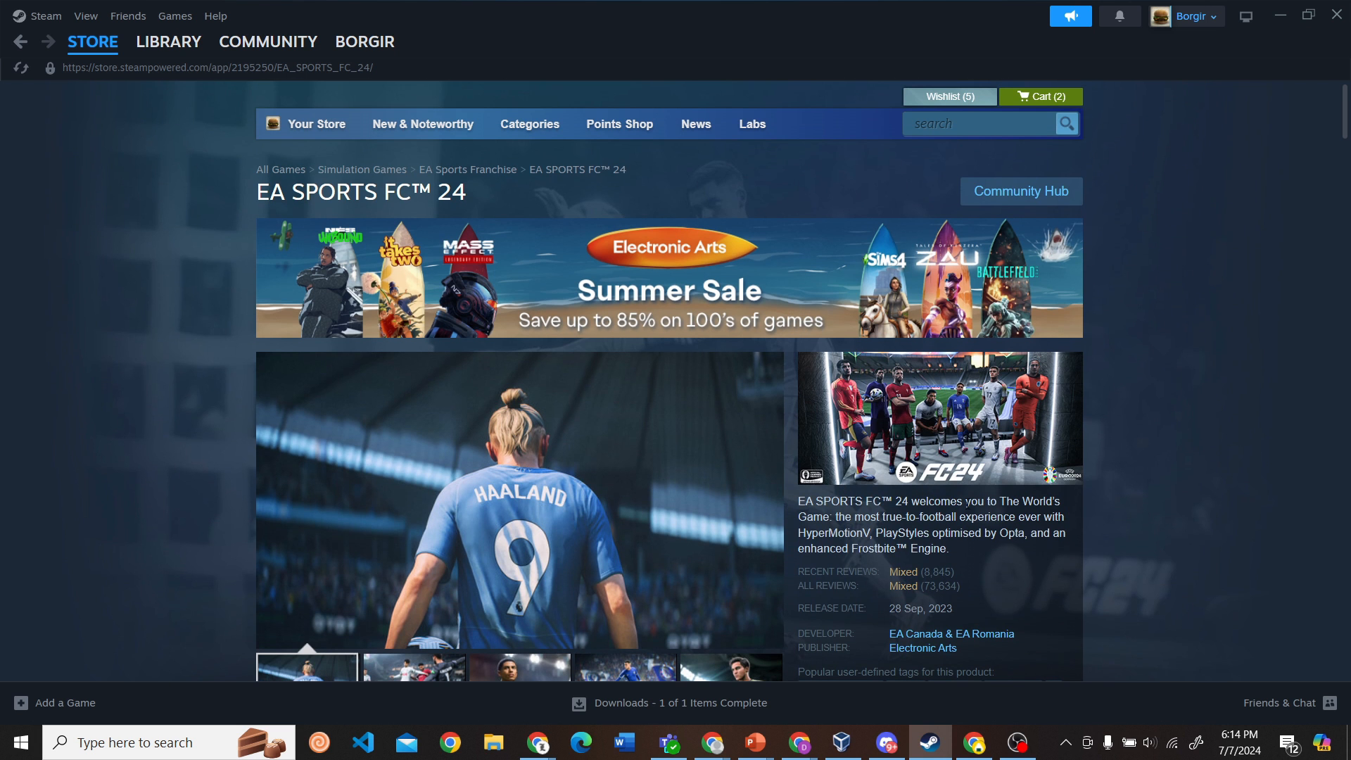
scroll(down, 3)
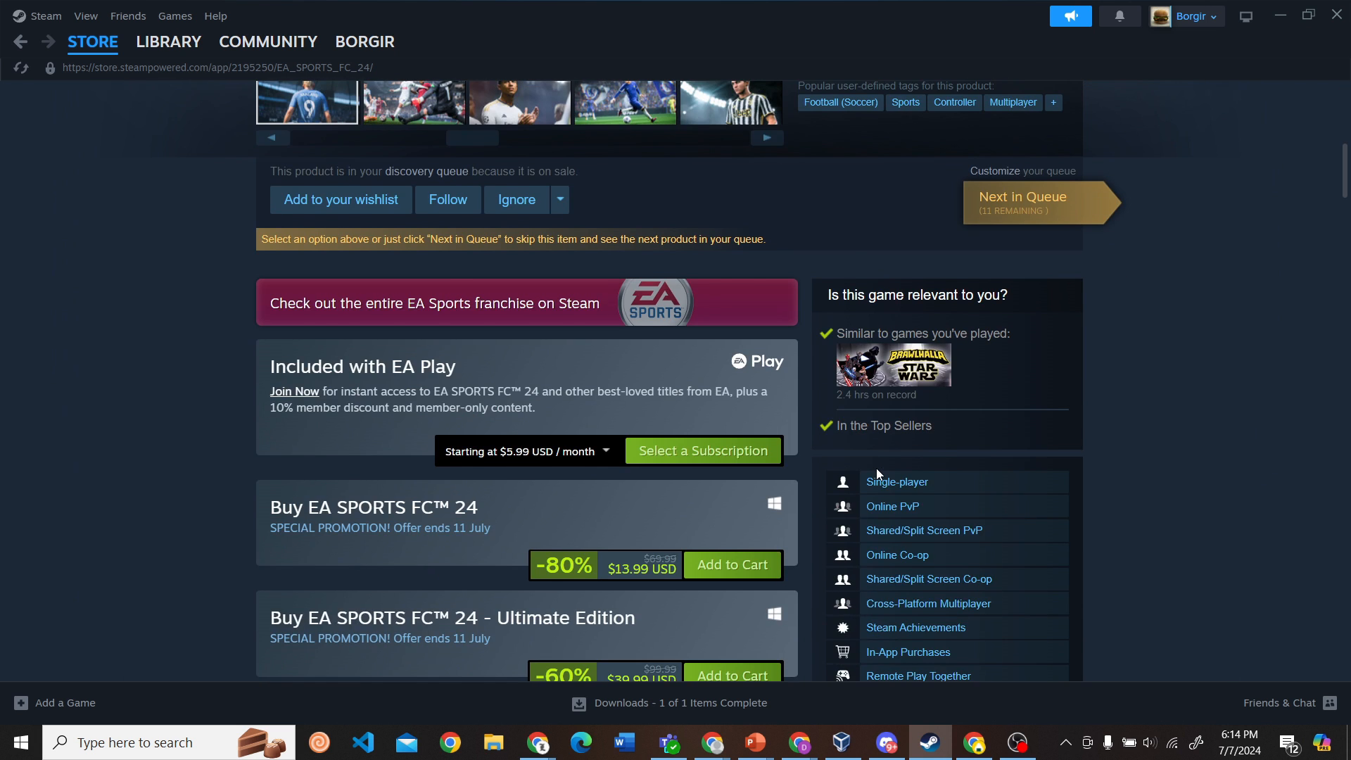
scroll(up, 3)
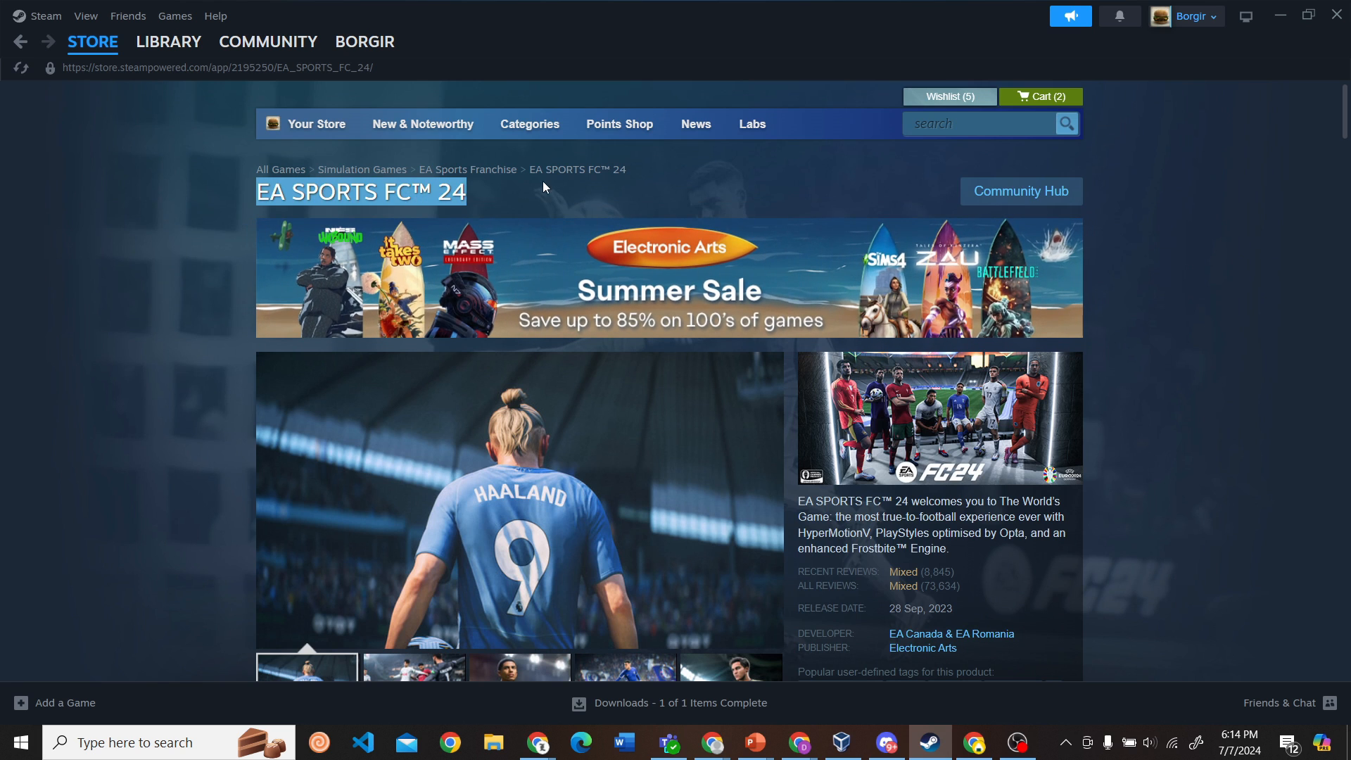
scroll(down, 3)
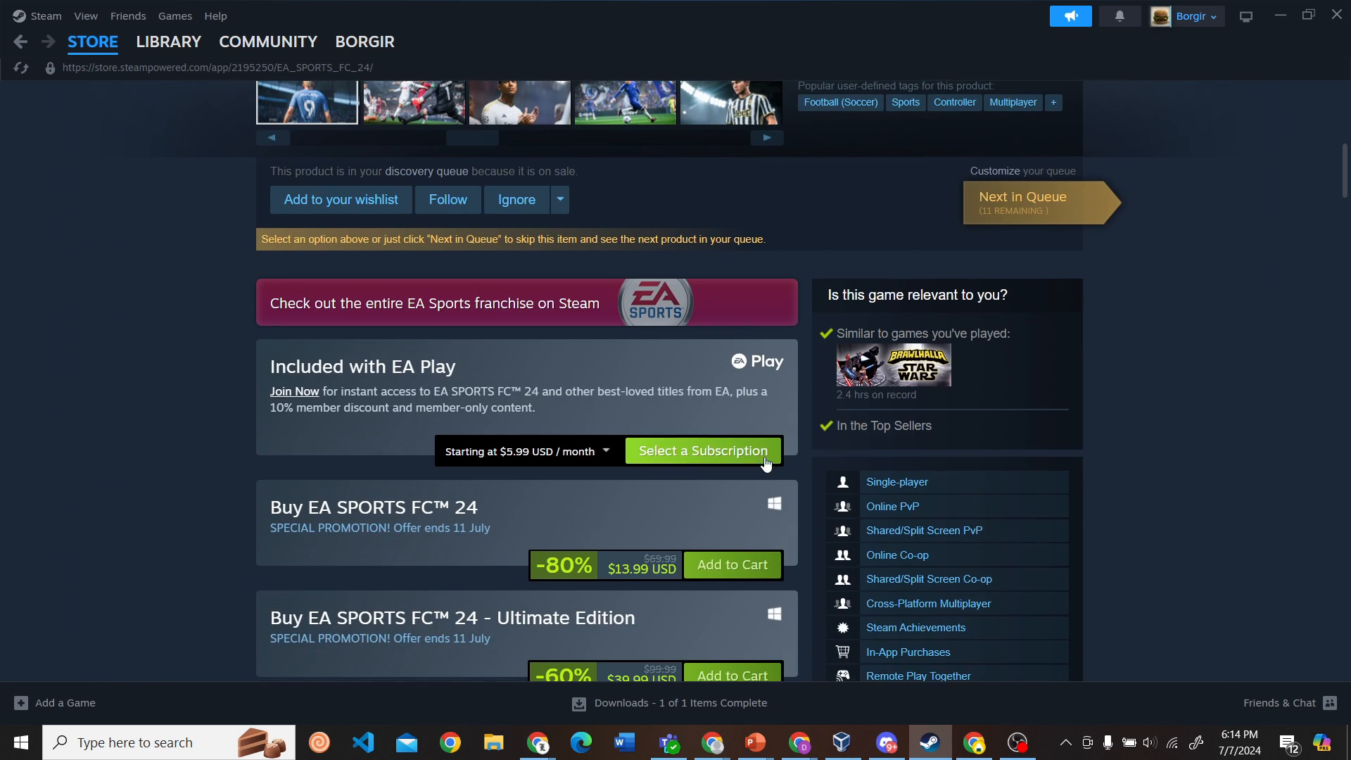
scroll(down, 3)
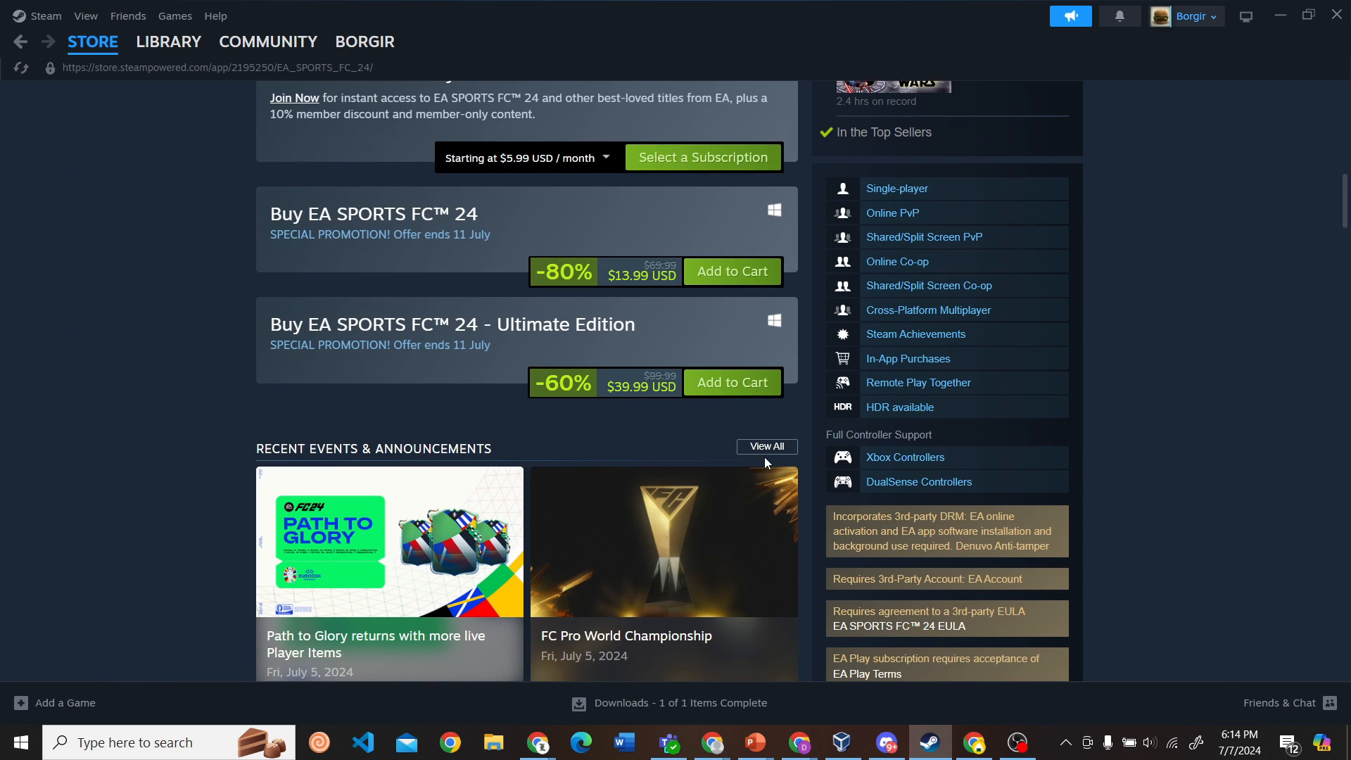
scroll(down, 3)
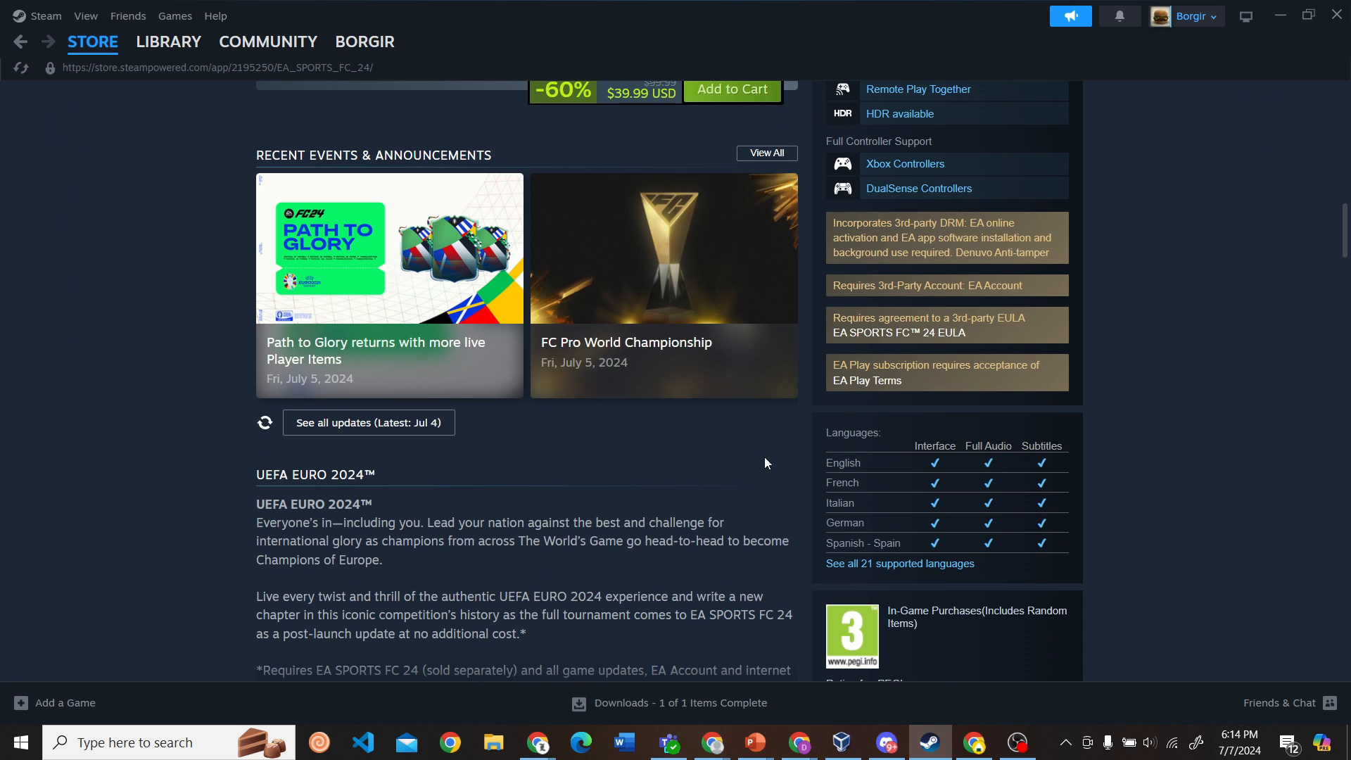
mouse_move(960, 429)
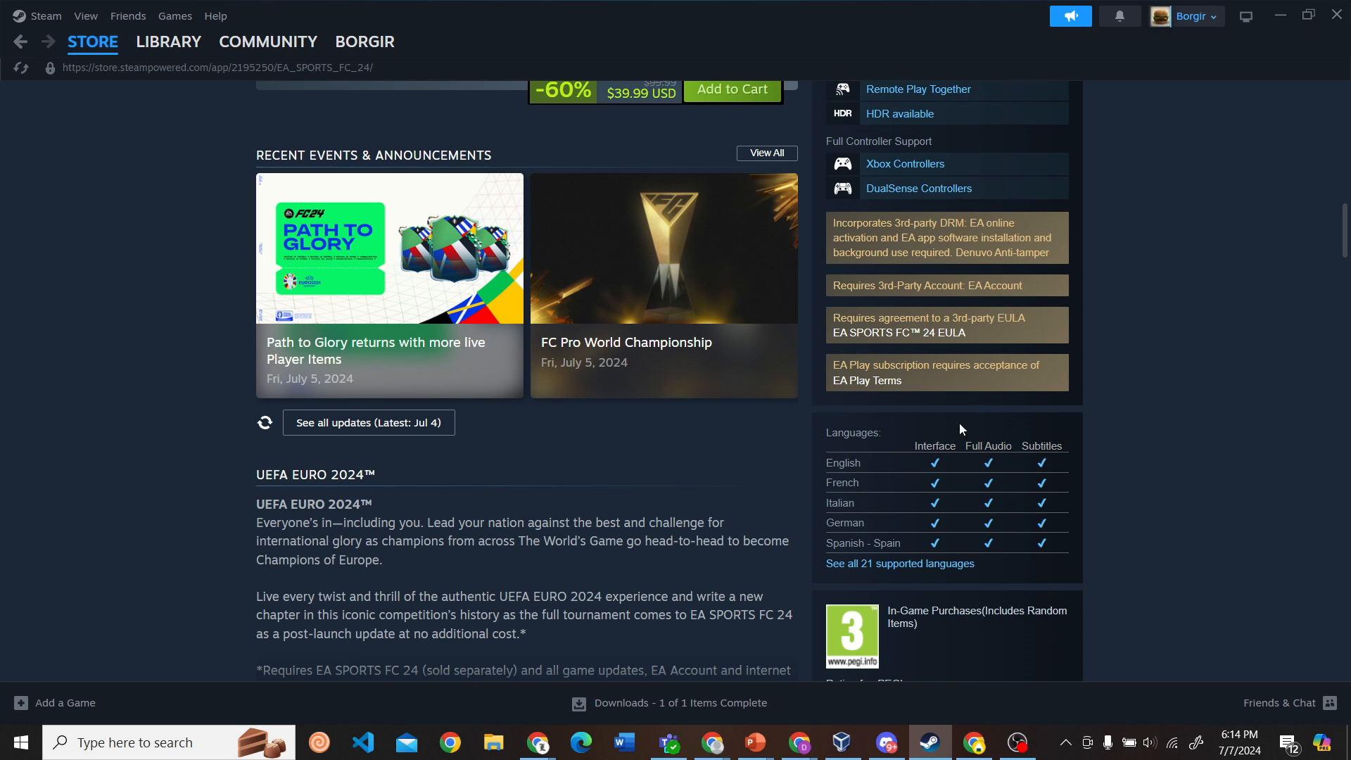